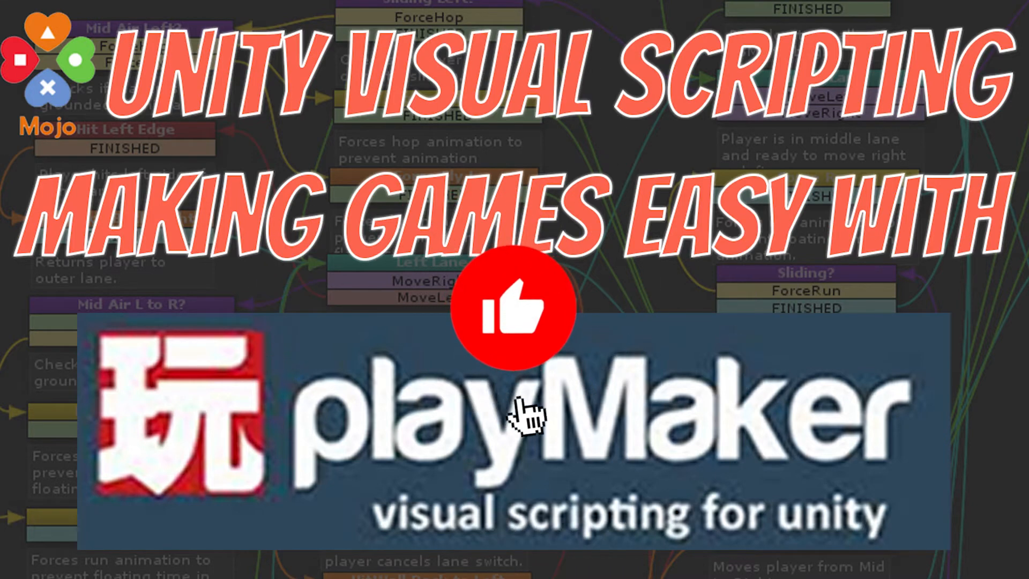
Add a PlayMakerFSM component to the Bird and name it 'Fly Little B...'.
click(512, 308)
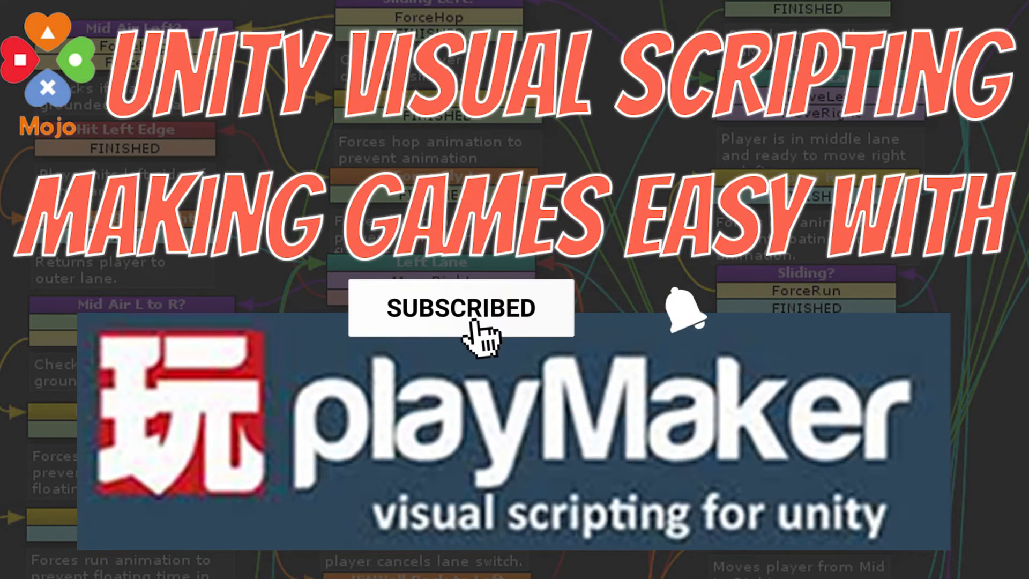
click(684, 319)
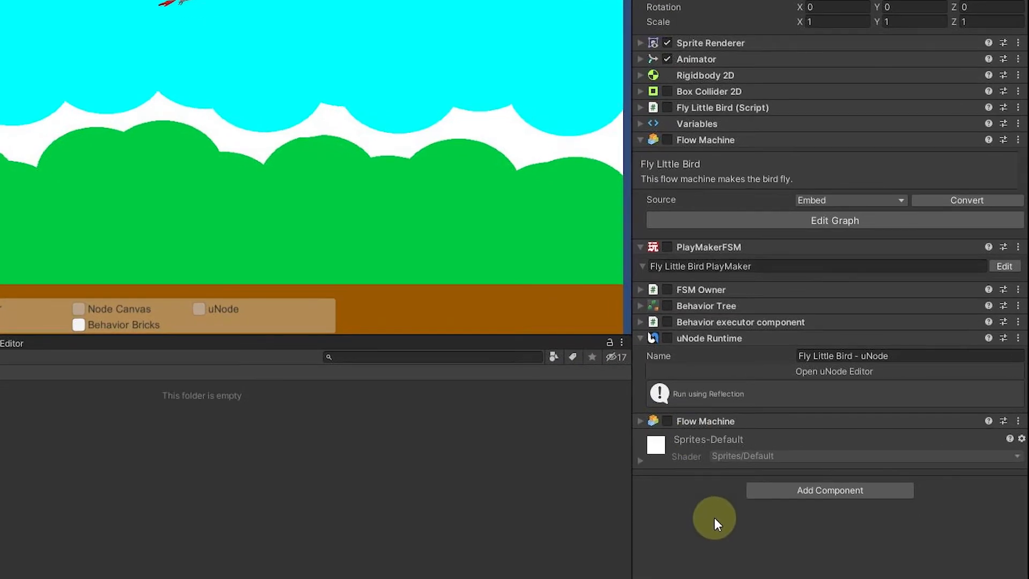
mouse_move(786, 496)
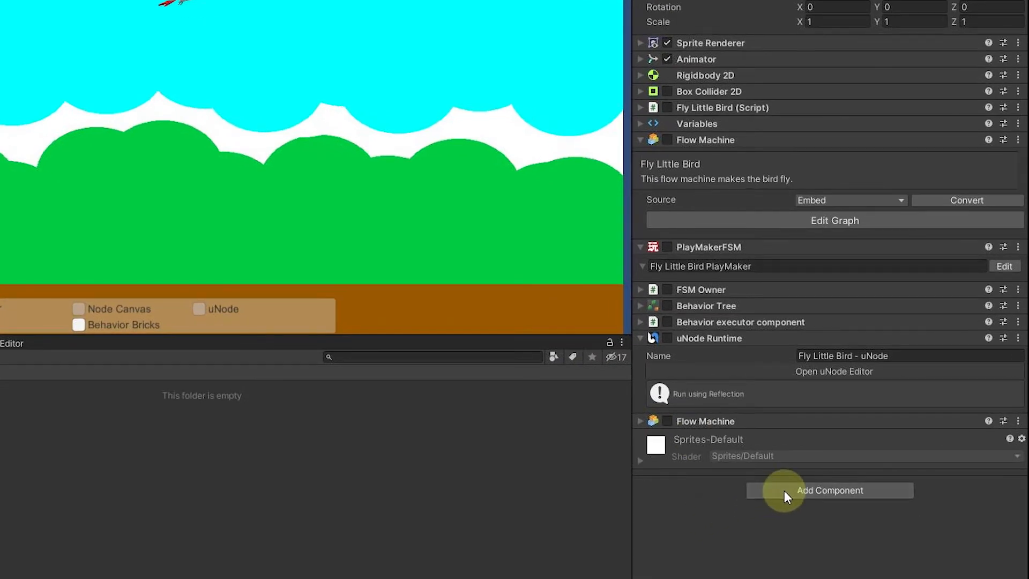
click(828, 490)
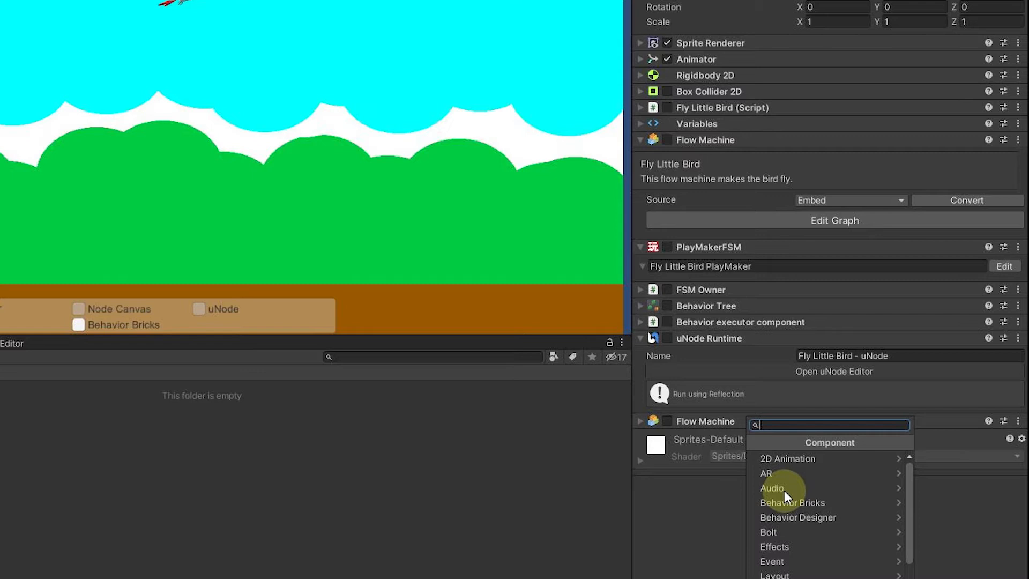
text(fsm)
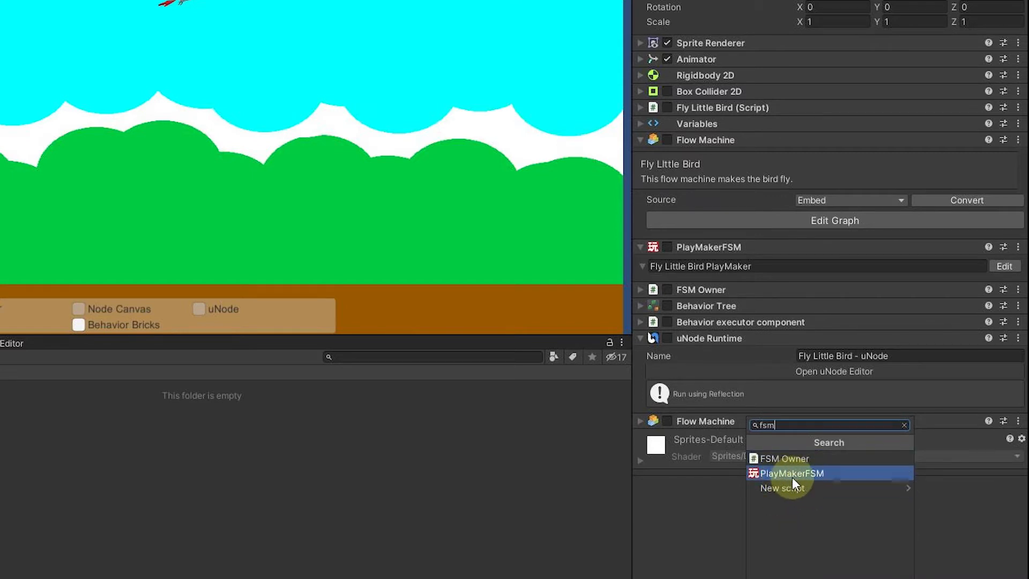
click(793, 472)
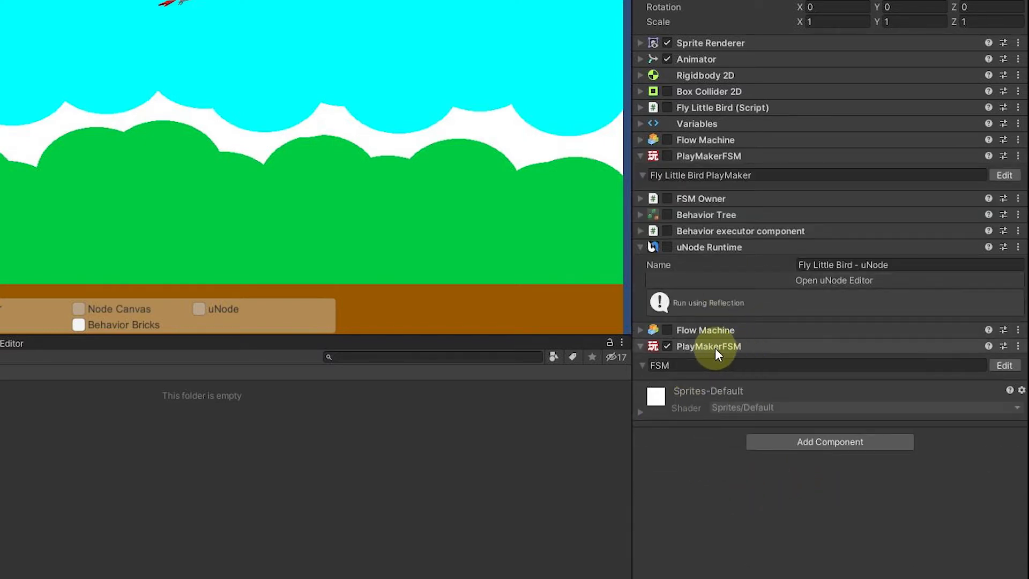
click(814, 364)
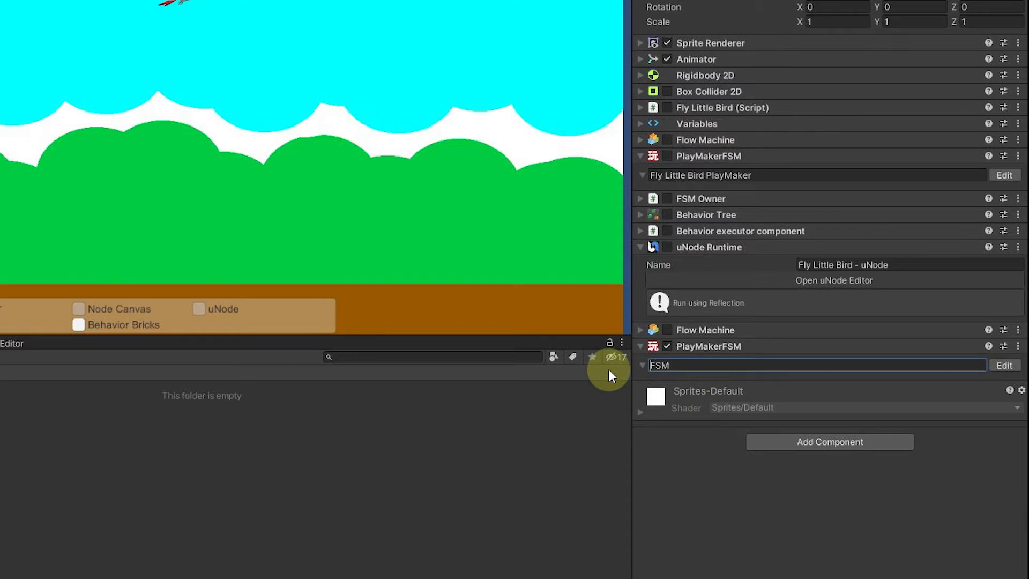
text(Fly Little B)
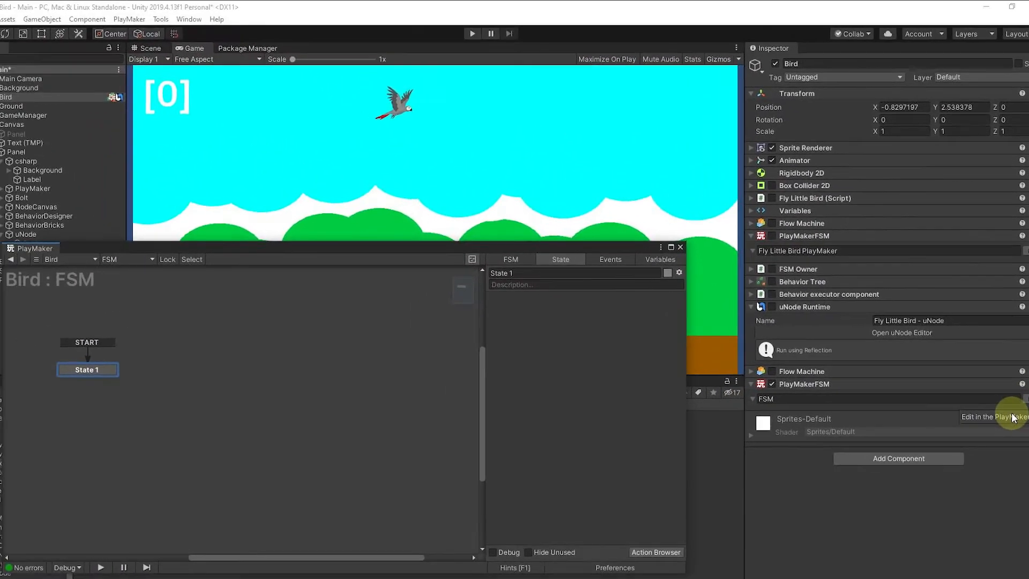
Open the FSM in the PlayMaker editor and rename State 1 to 'Check for Flight'.
click(1010, 417)
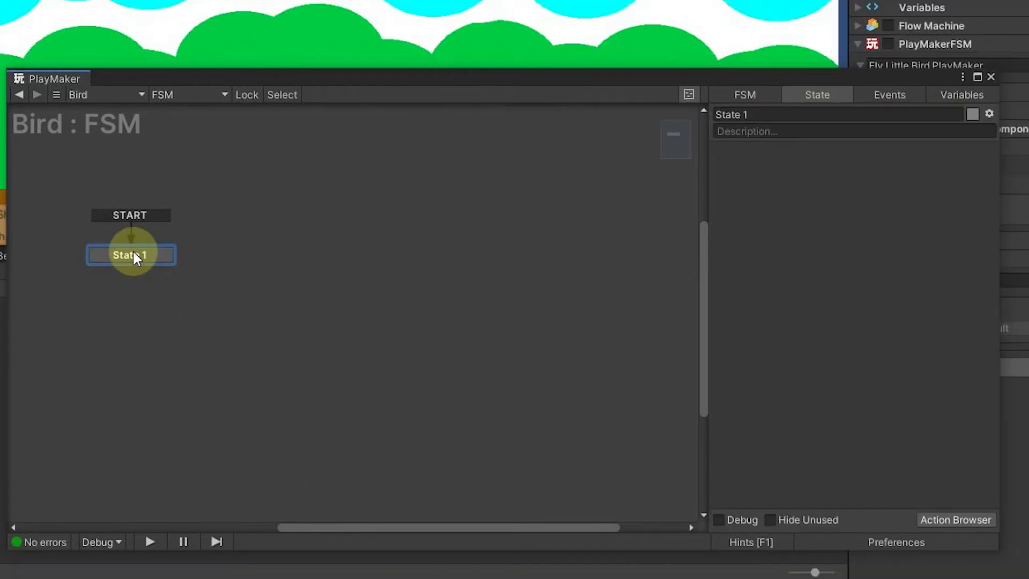
mouse_move(200, 266)
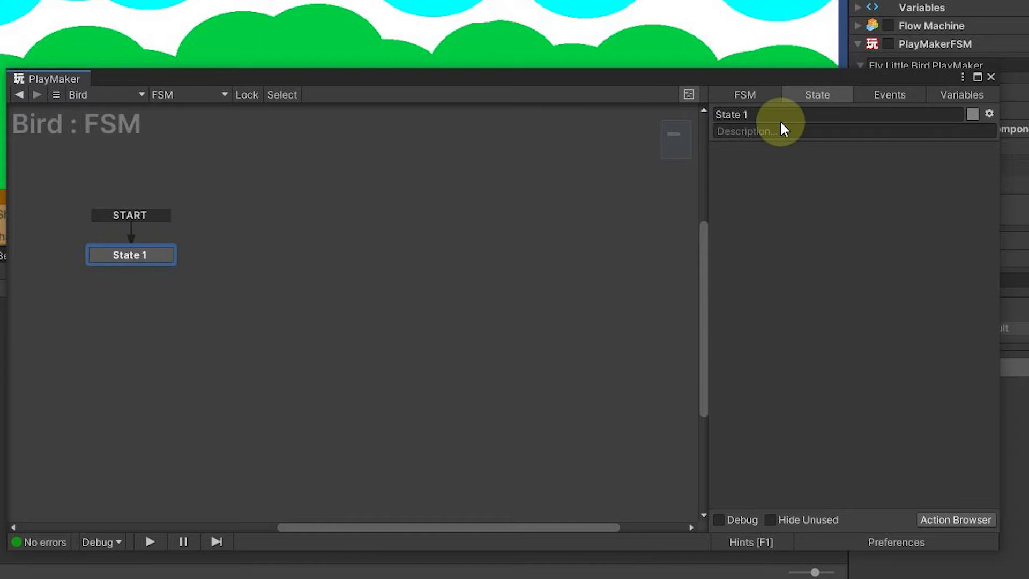
click(731, 115)
text(Check for)
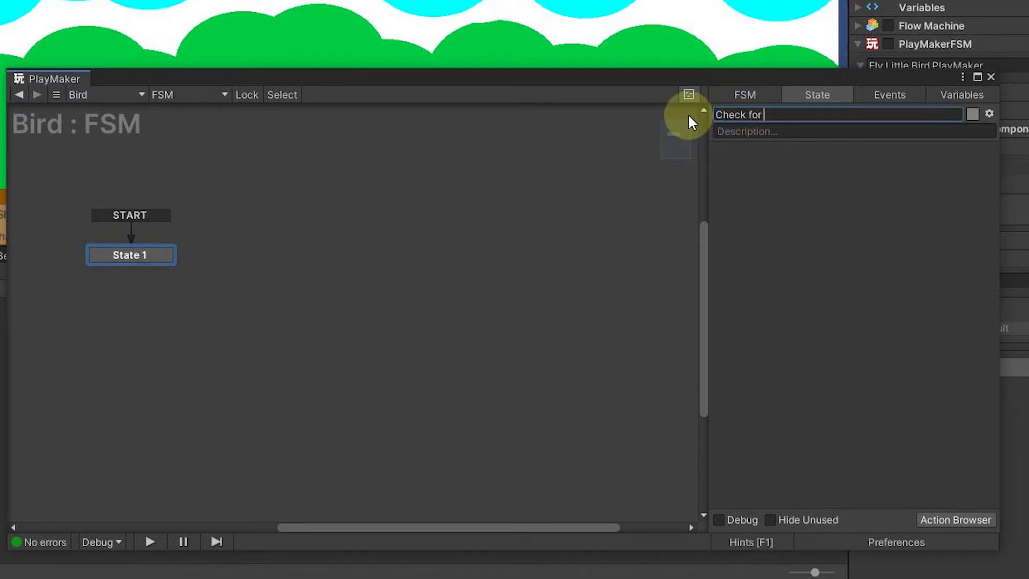
text(F)
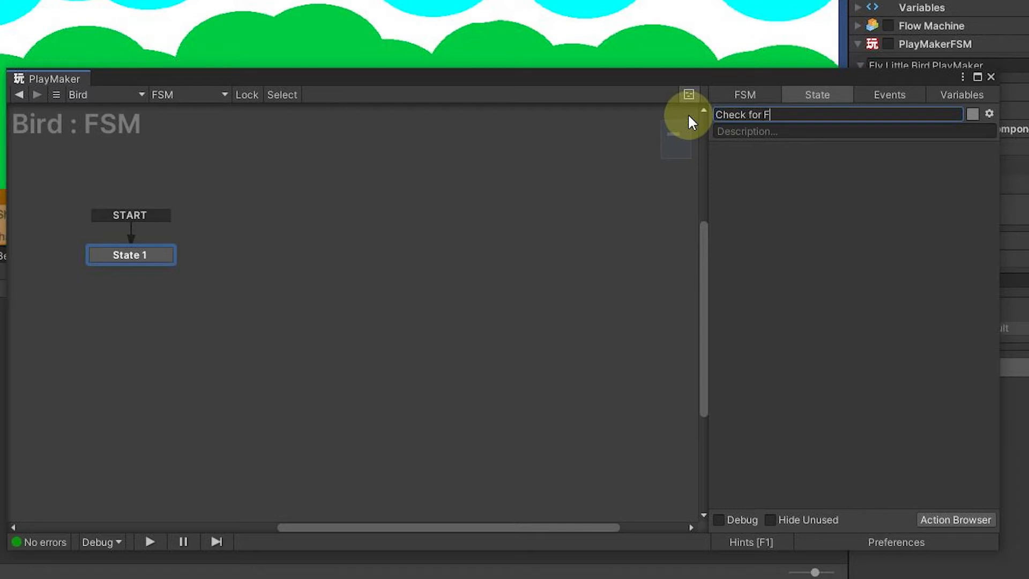
text(light)
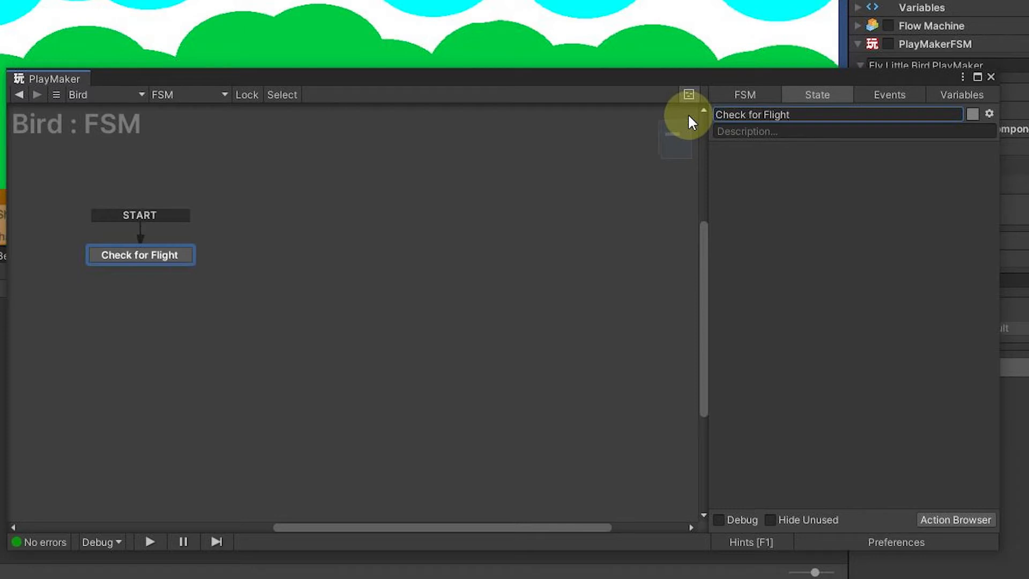
mouse_move(738, 331)
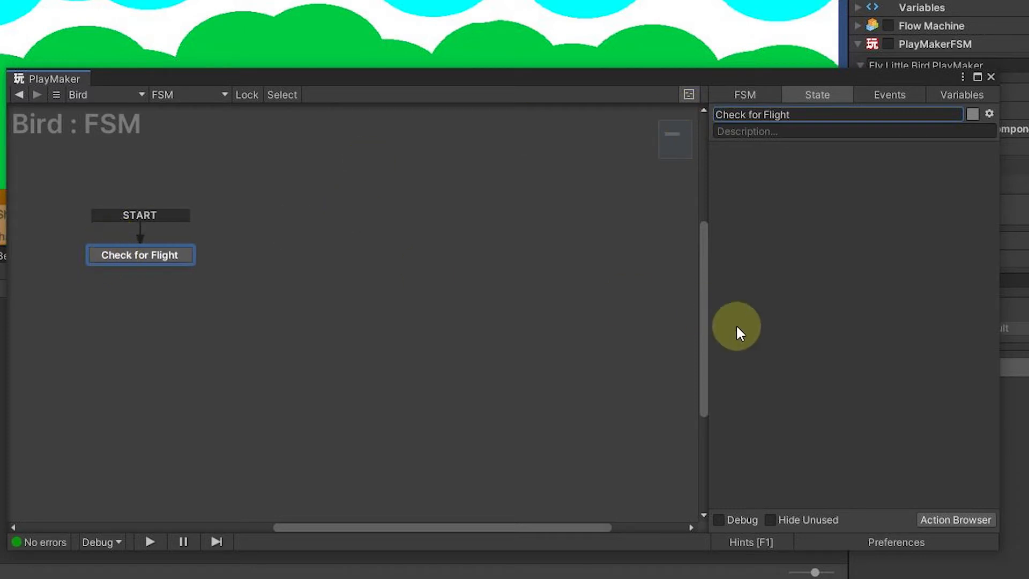
mouse_move(547, 310)
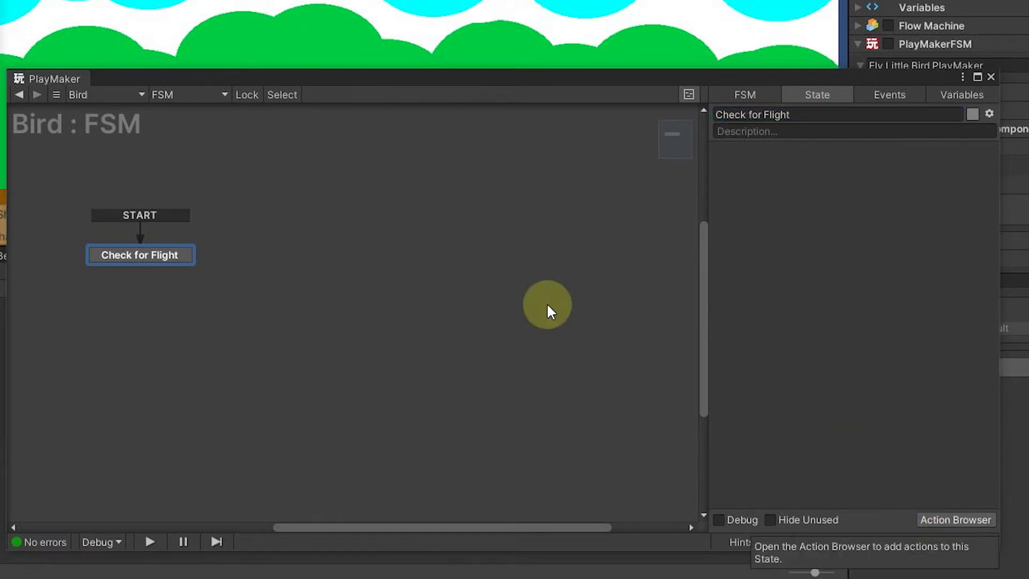
Search the Action Browser for 'get key' to add Get Key Down set to Space.
text(velo)
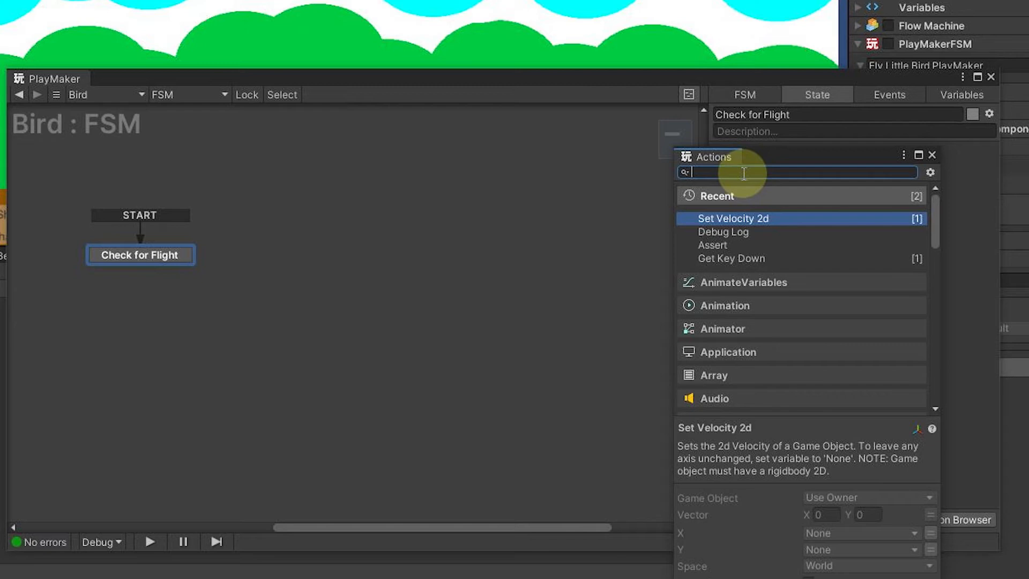
text(get k)
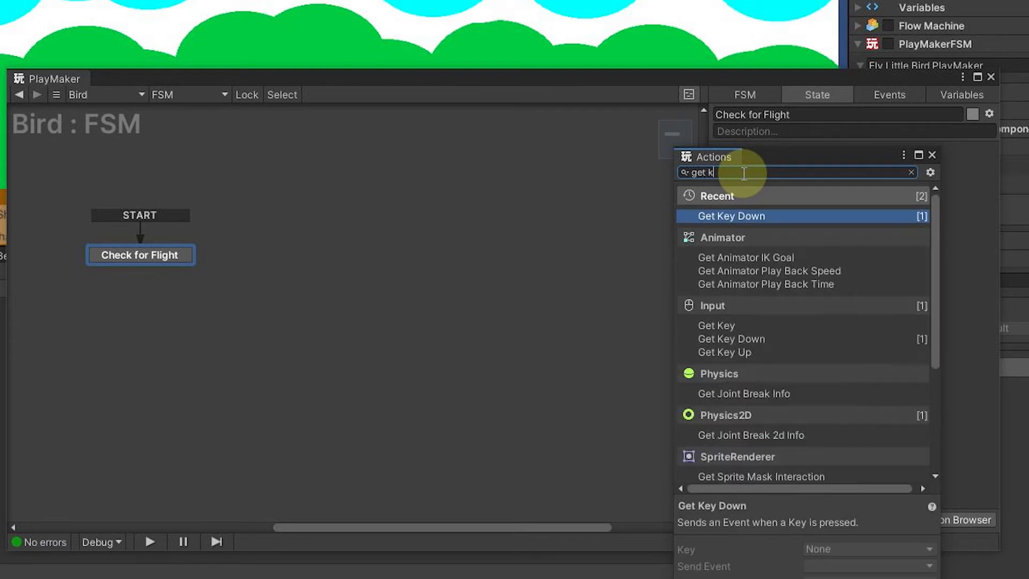
text(e)
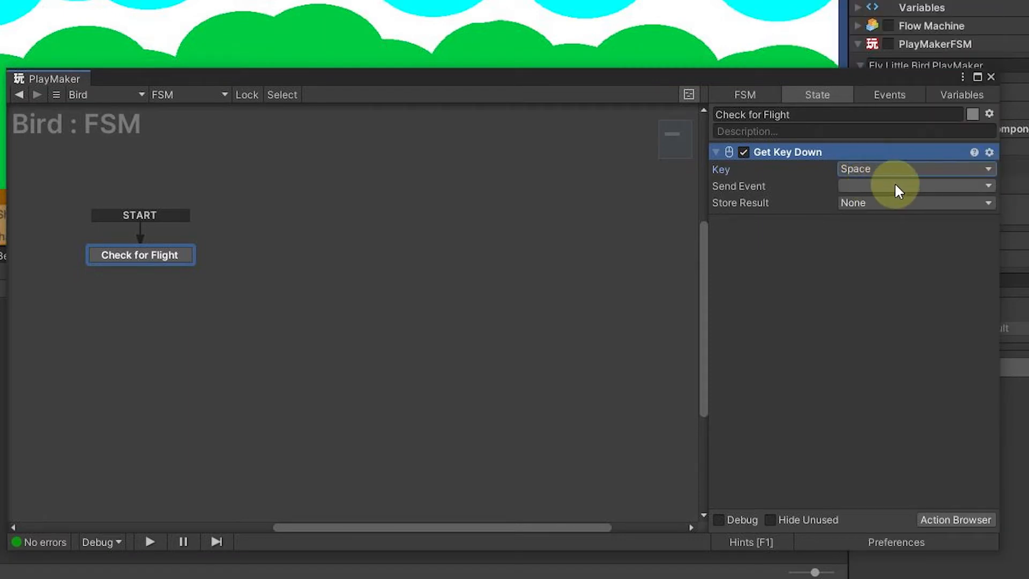
Create a new event 'FlyTheBirdPlaymaker' as the Get Key Down action's Send Event.
click(914, 186)
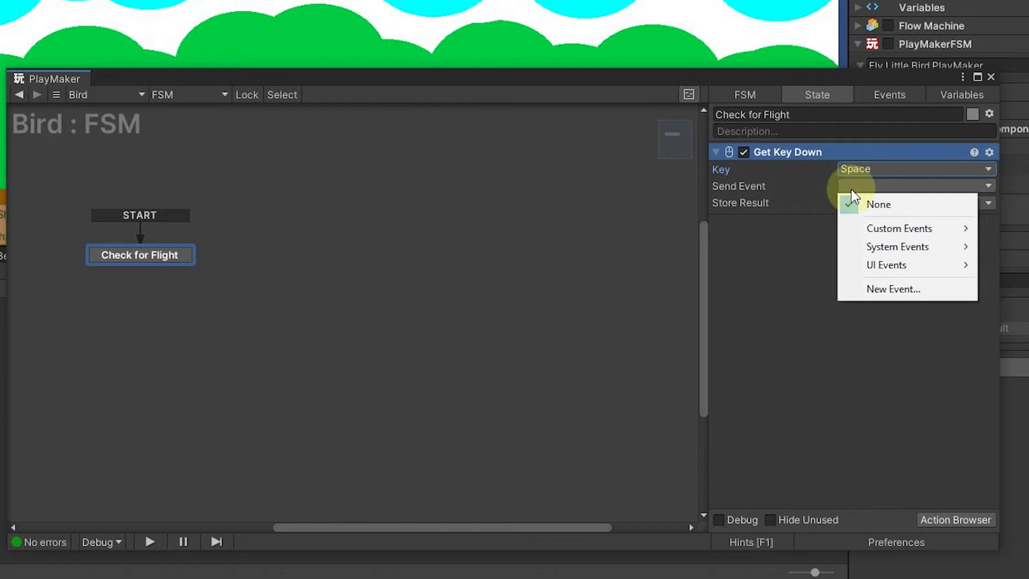
mouse_move(909, 176)
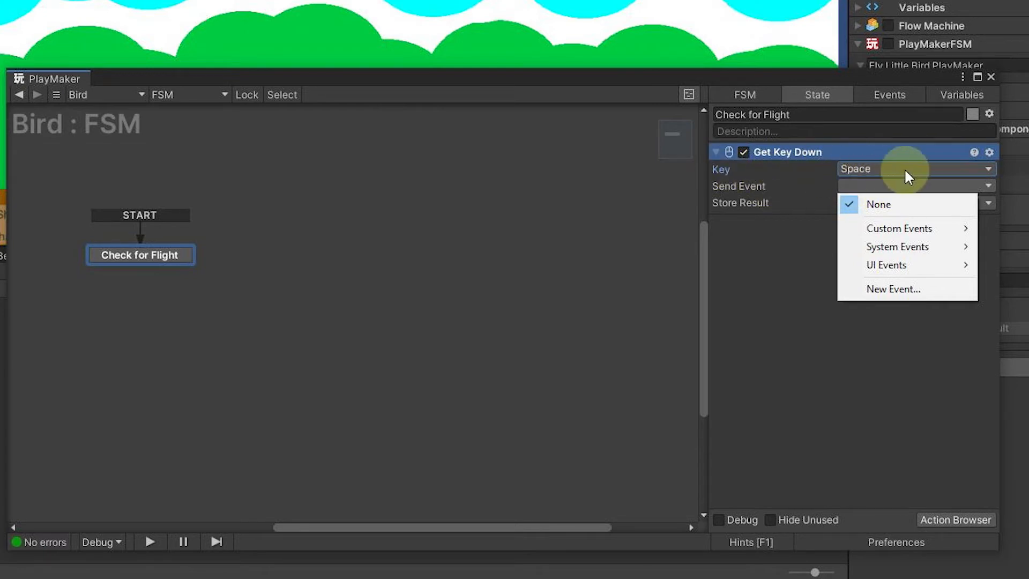
mouse_move(790, 191)
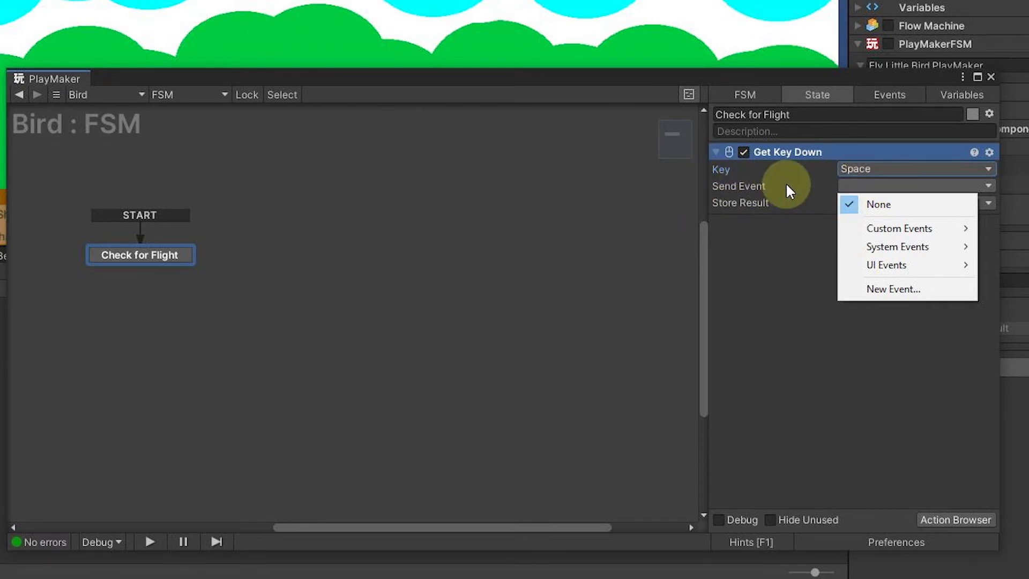
mouse_move(899, 228)
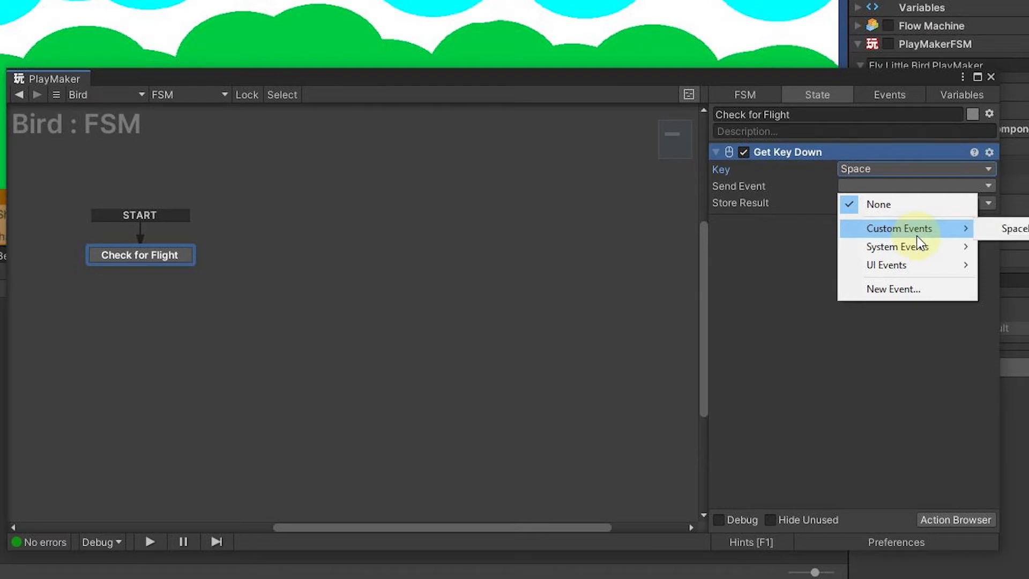
click(892, 288)
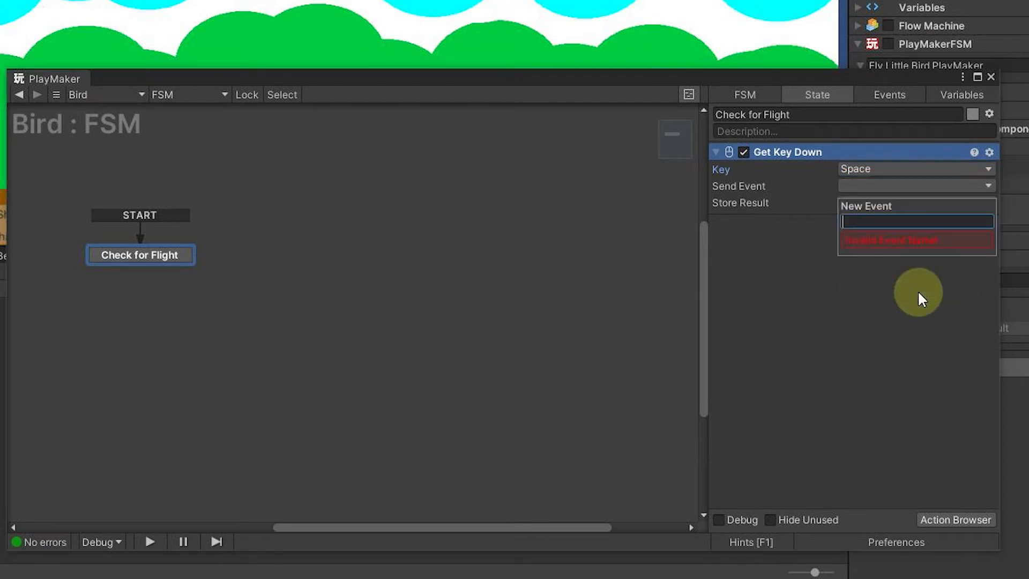
text(F)
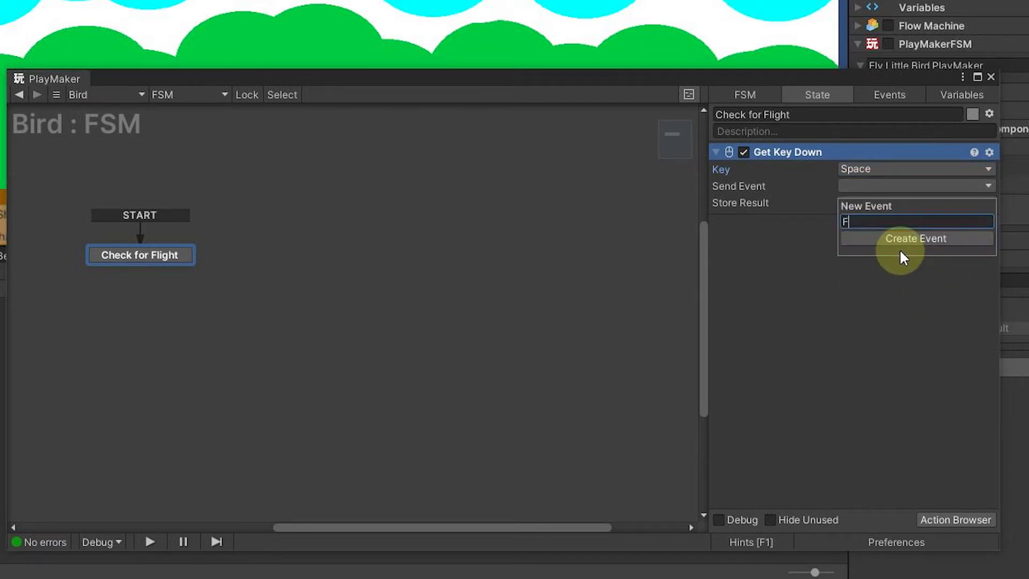
text(lyTheBirdP)
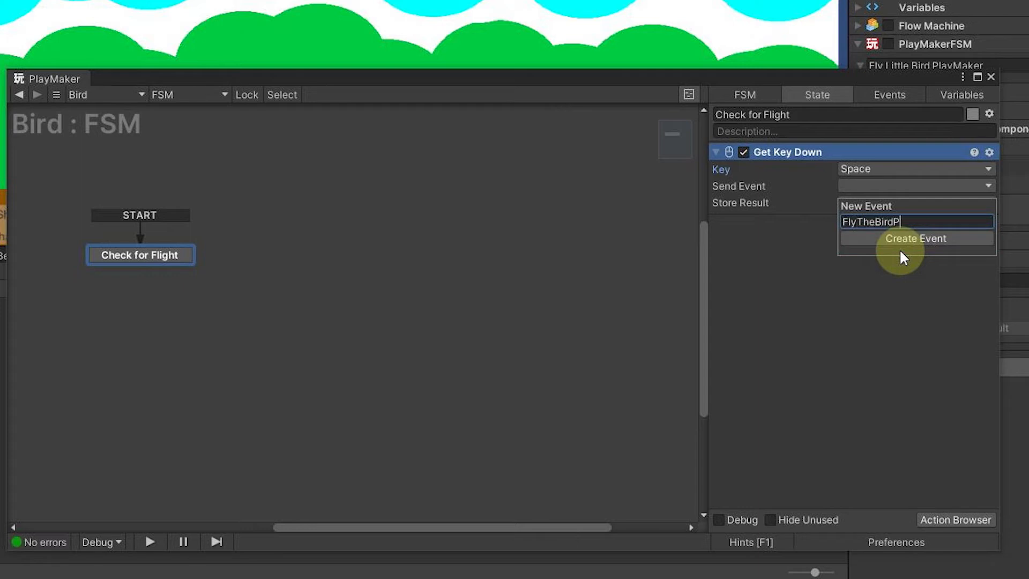
text(layme)
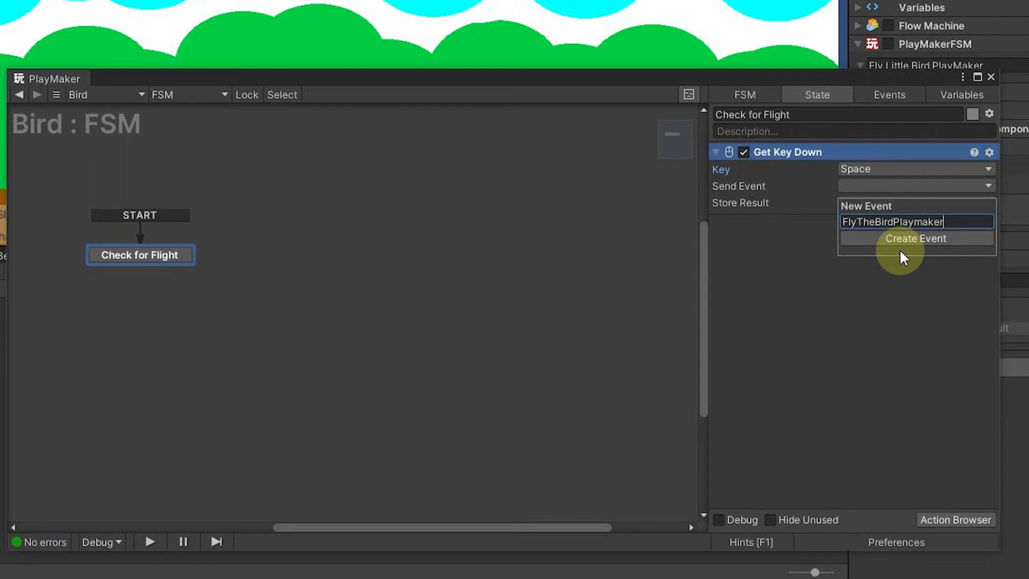
click(914, 238)
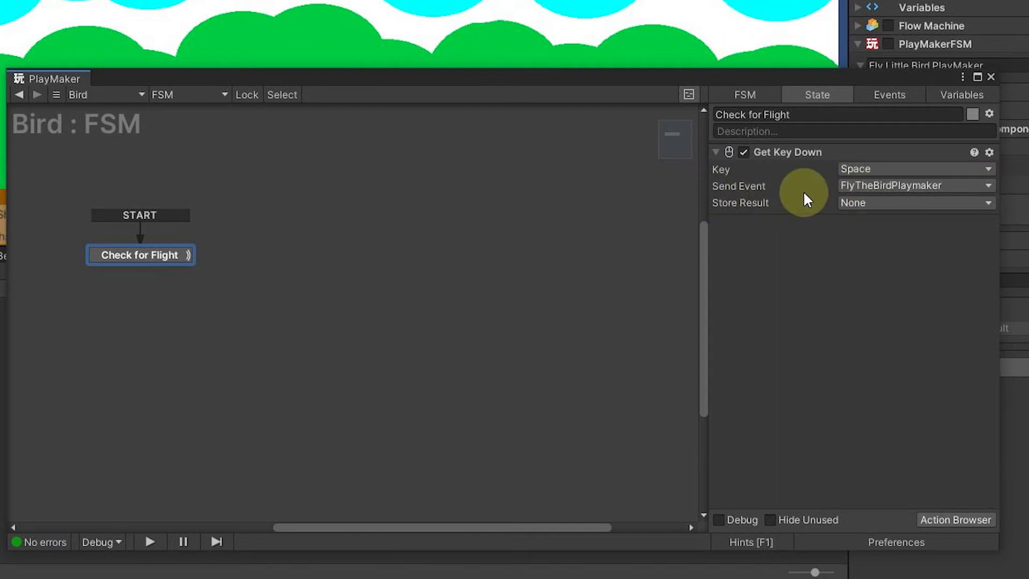
mouse_move(887, 191)
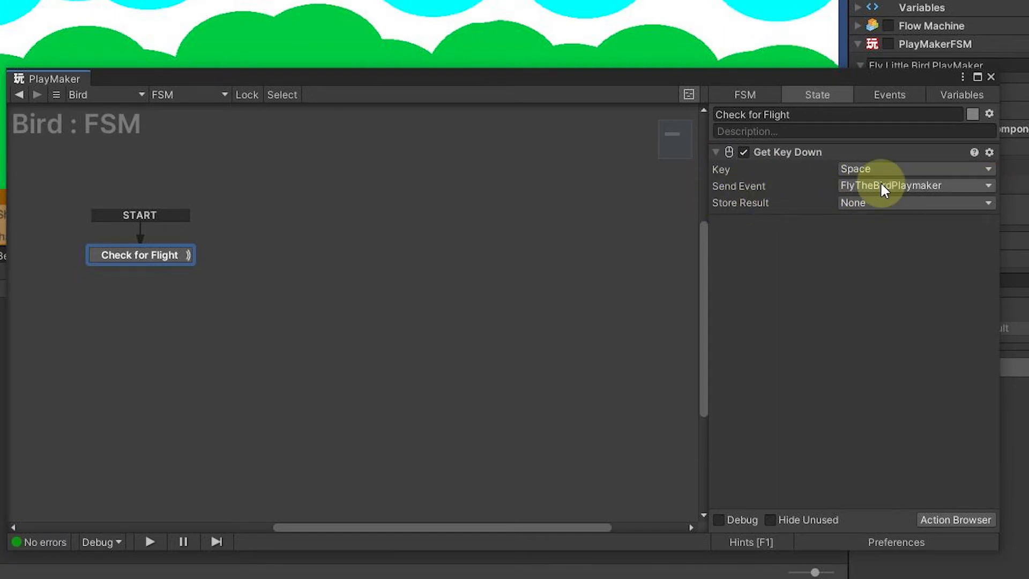
mouse_move(882, 289)
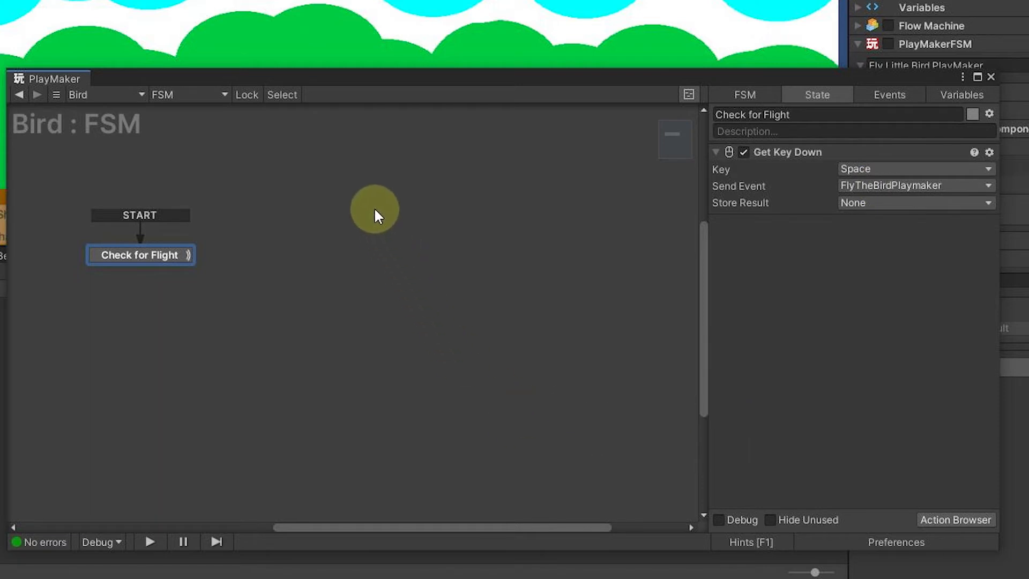
Add a second state to the graph and name it 'Fly the Little Bird'.
right_click(375, 217)
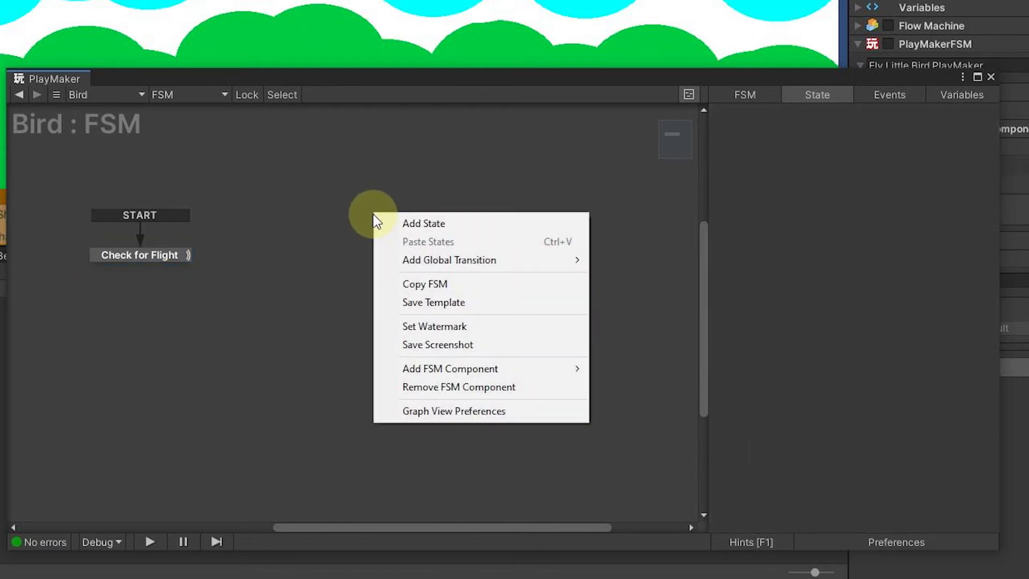
click(423, 223)
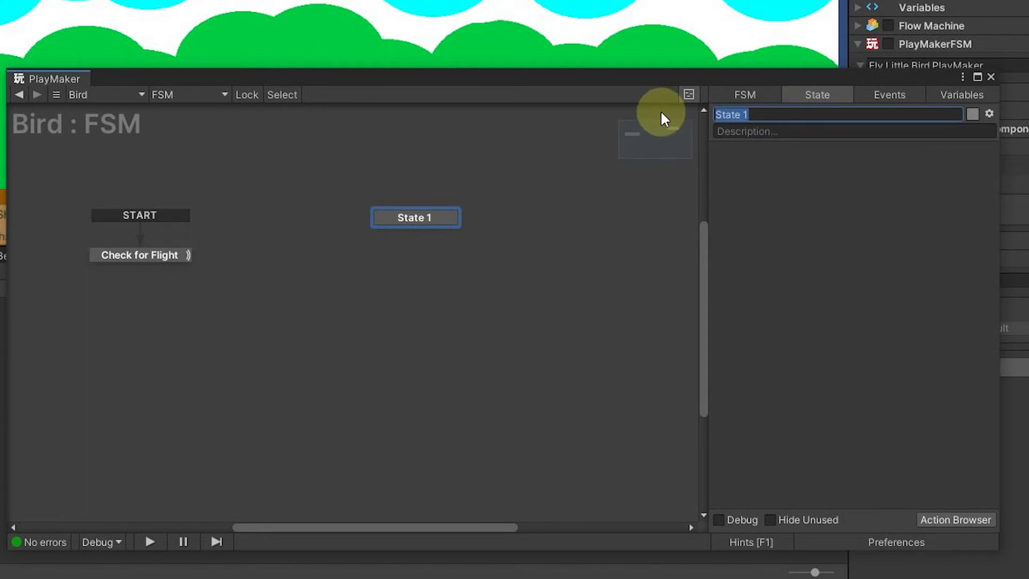
text(Fly the Little)
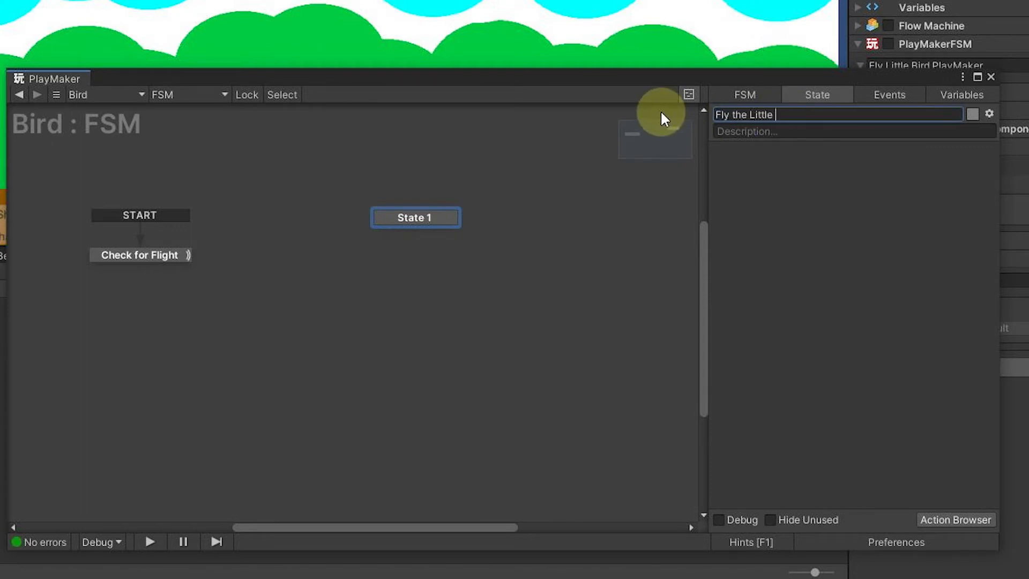
text(Bird)
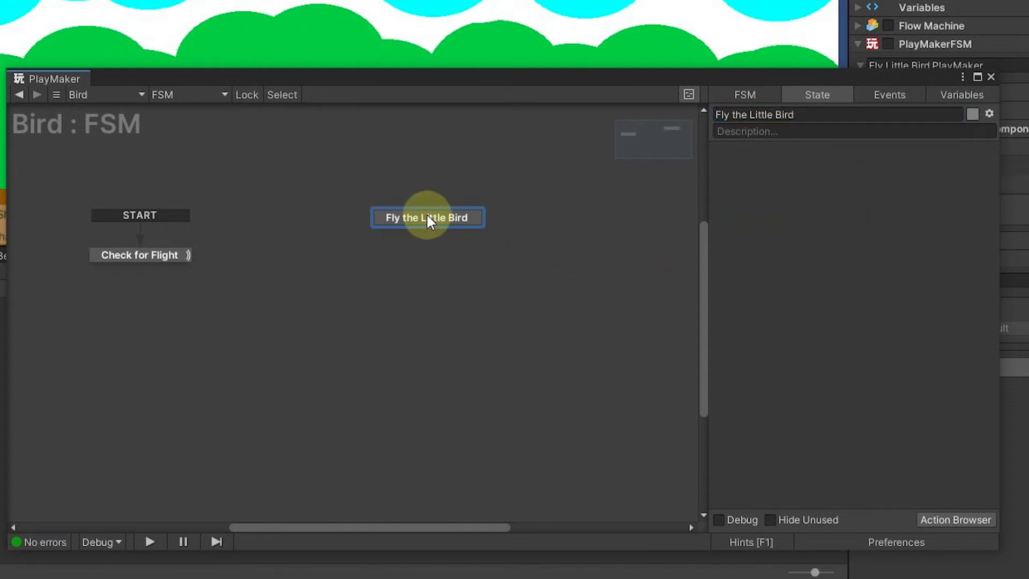
Give Fly the Little Bird a global FlyTheBirdPlaymaker transition and delete its local one.
right_click(428, 217)
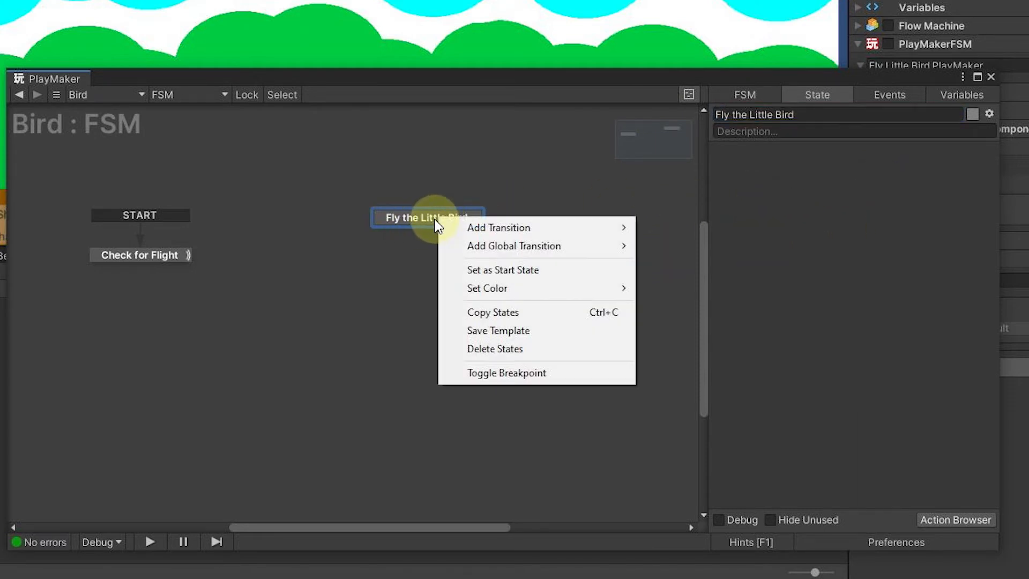
mouse_move(498, 227)
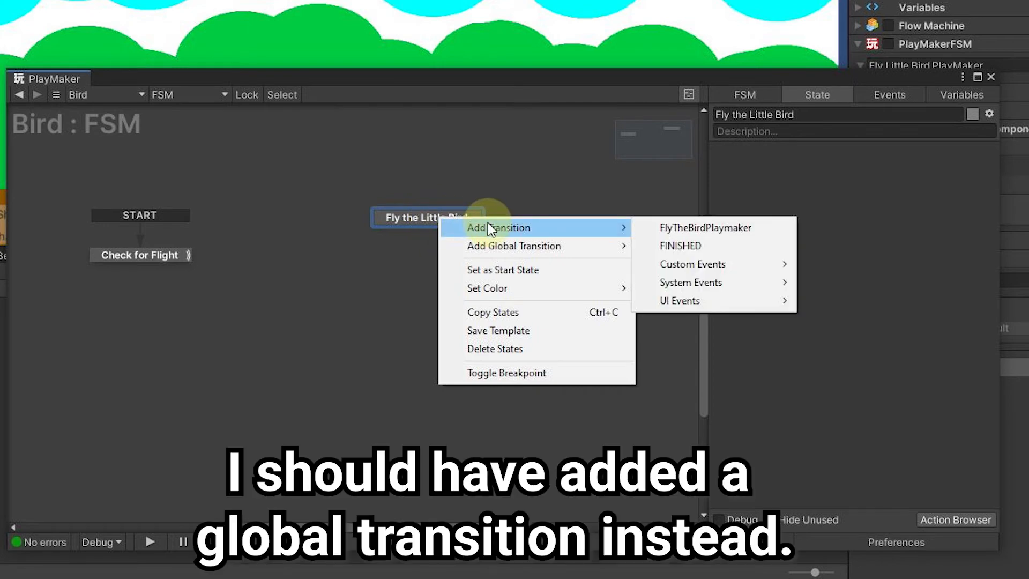
click(705, 227)
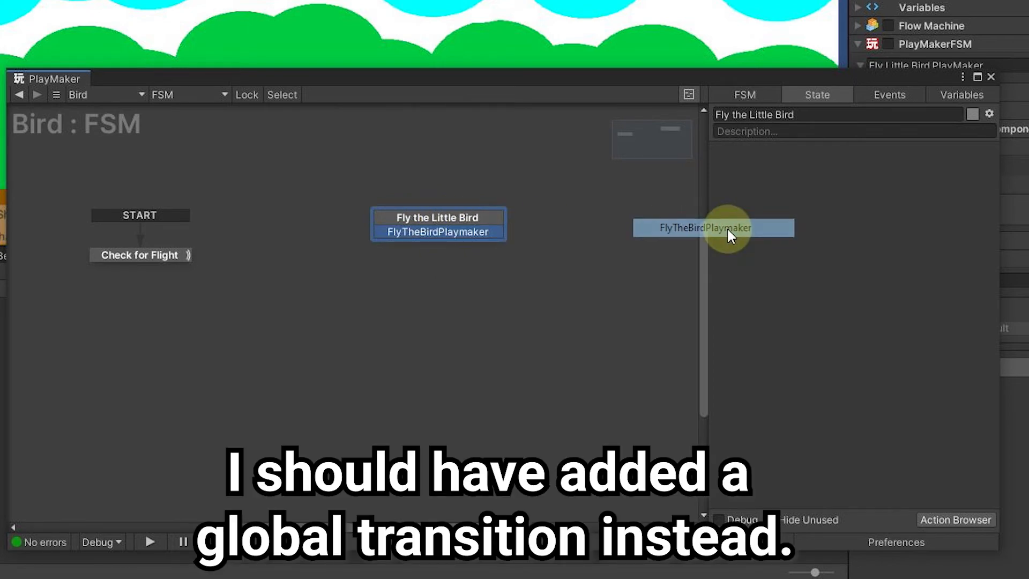
right_click(438, 224)
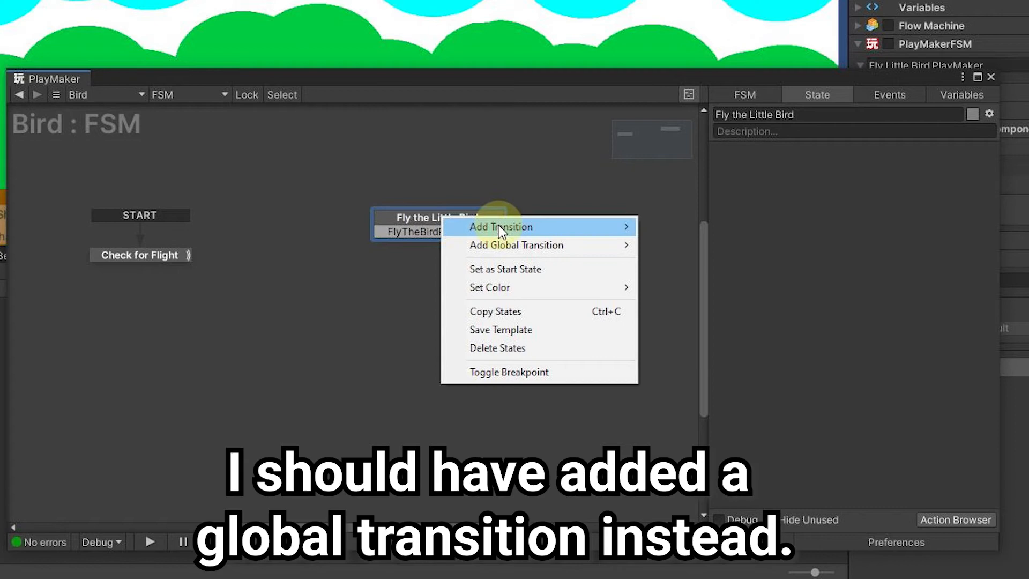
mouse_move(500, 226)
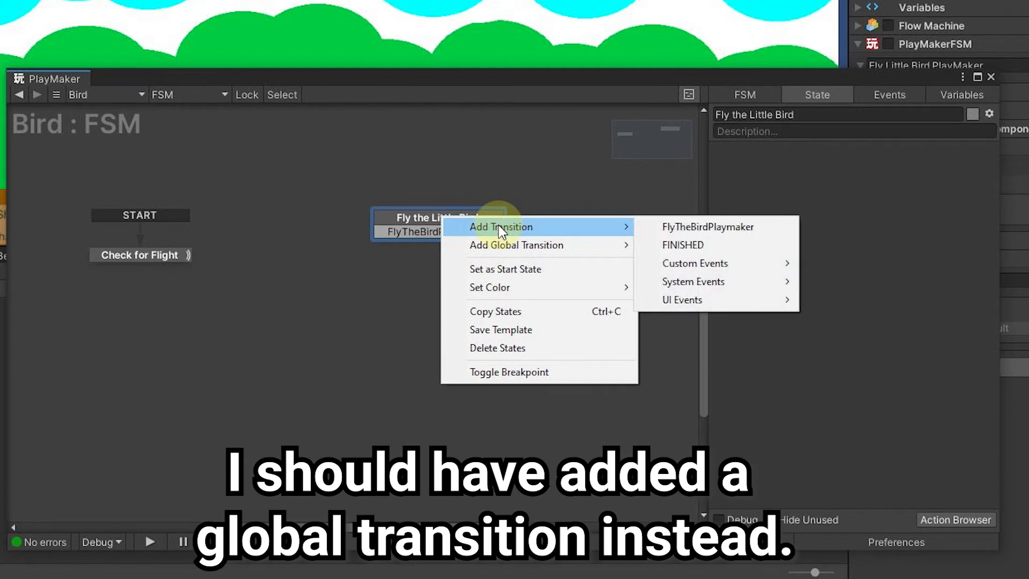
mouse_move(507, 253)
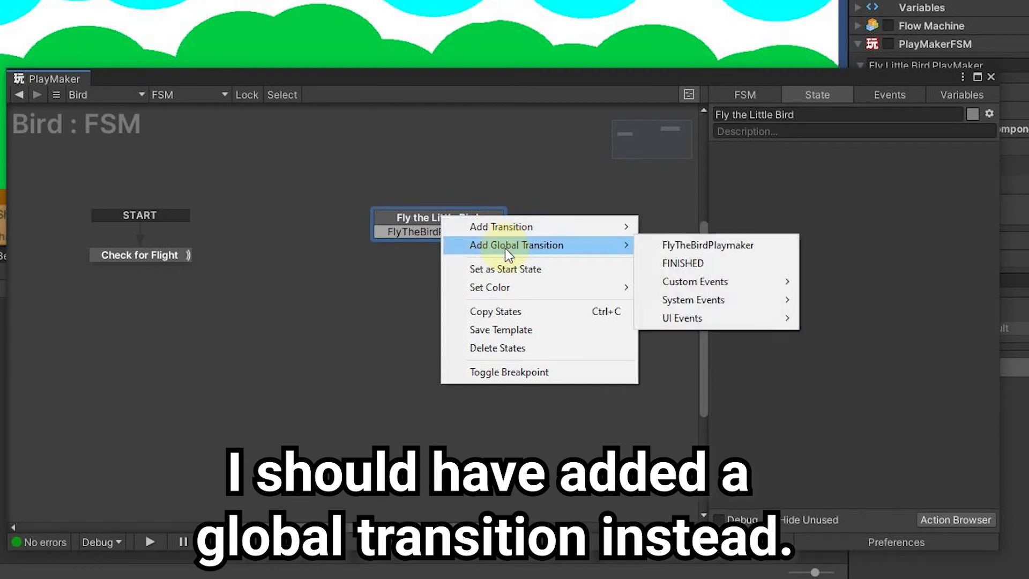
click(708, 245)
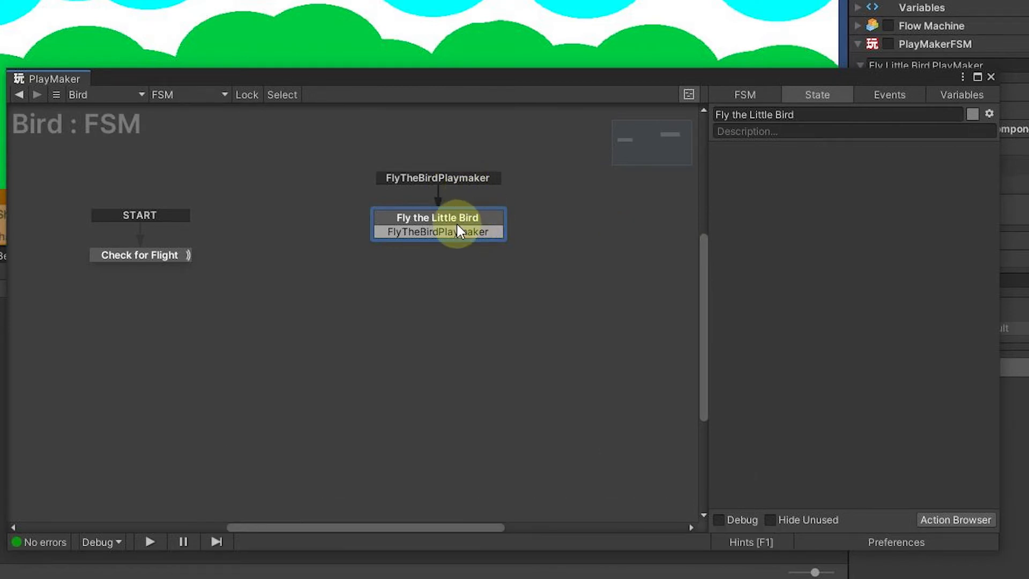
right_click(437, 232)
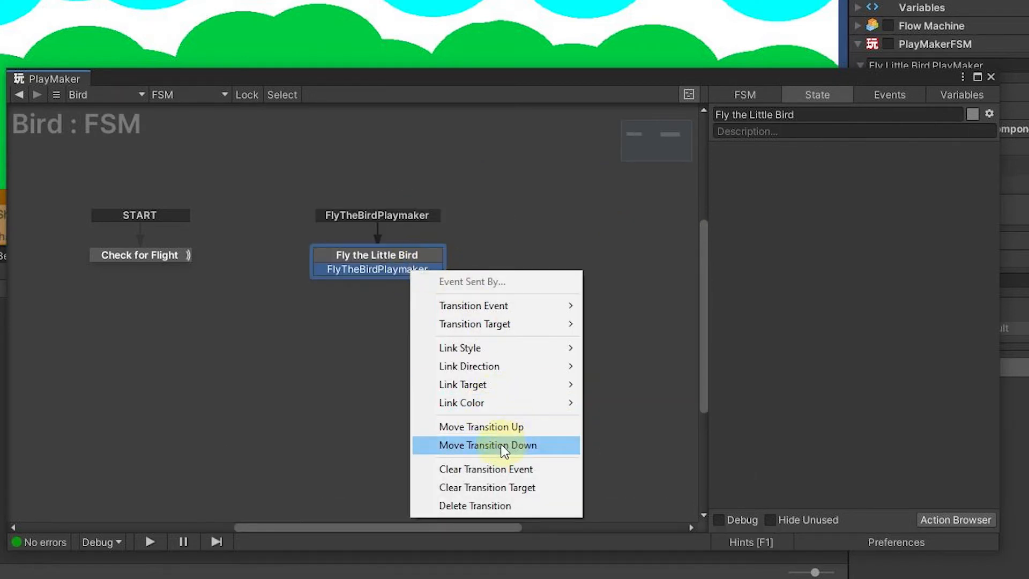
click(488, 444)
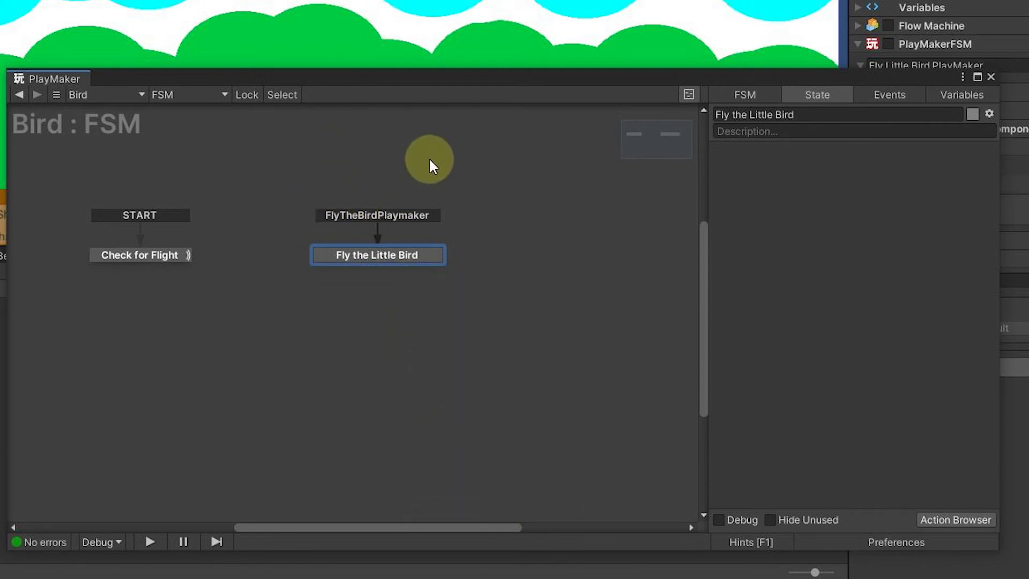
mouse_move(382, 222)
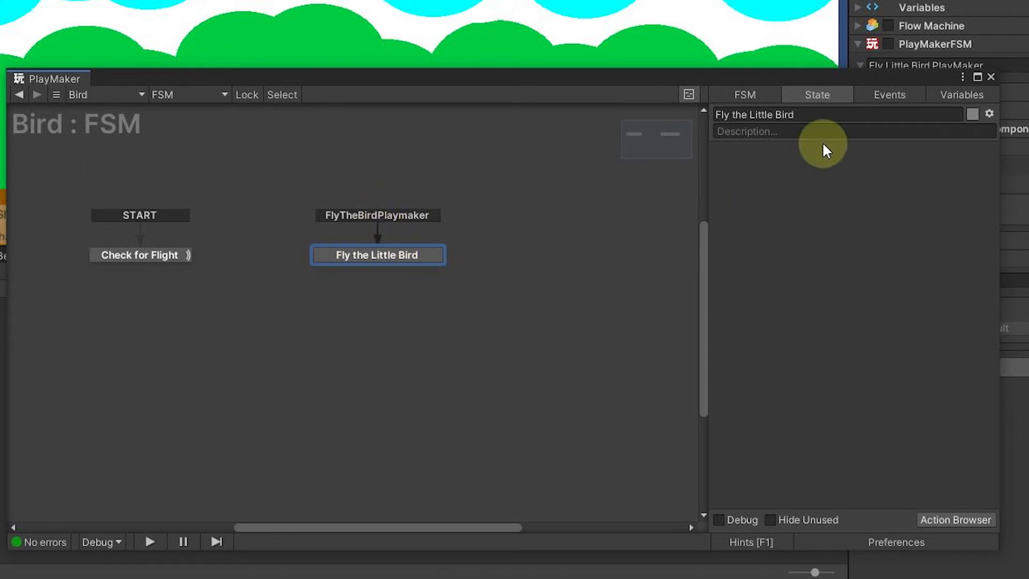
Add a Set Velocity 2d action to Fly the Little Bird with vector Y of 1.
click(955, 520)
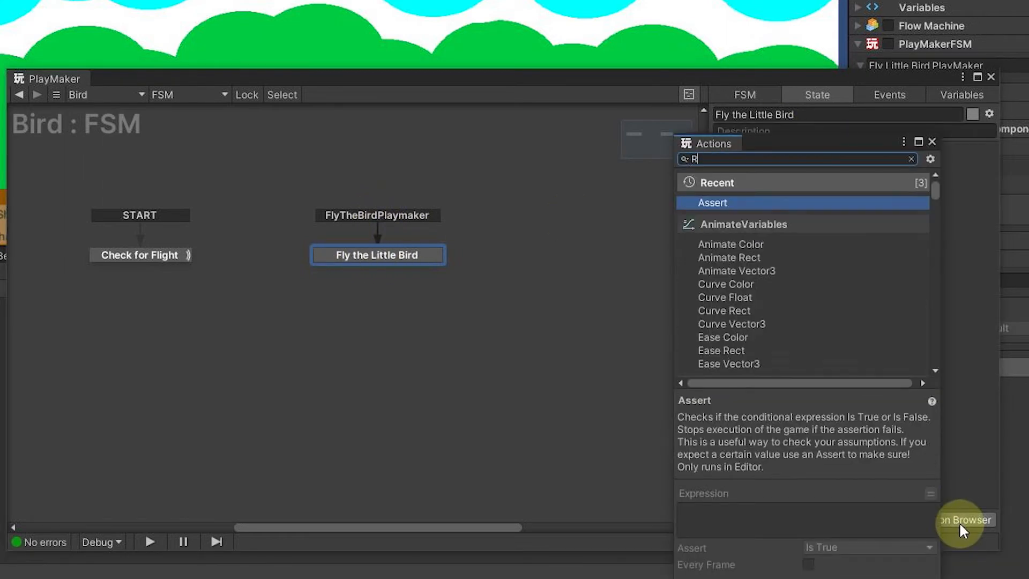
text(velocity)
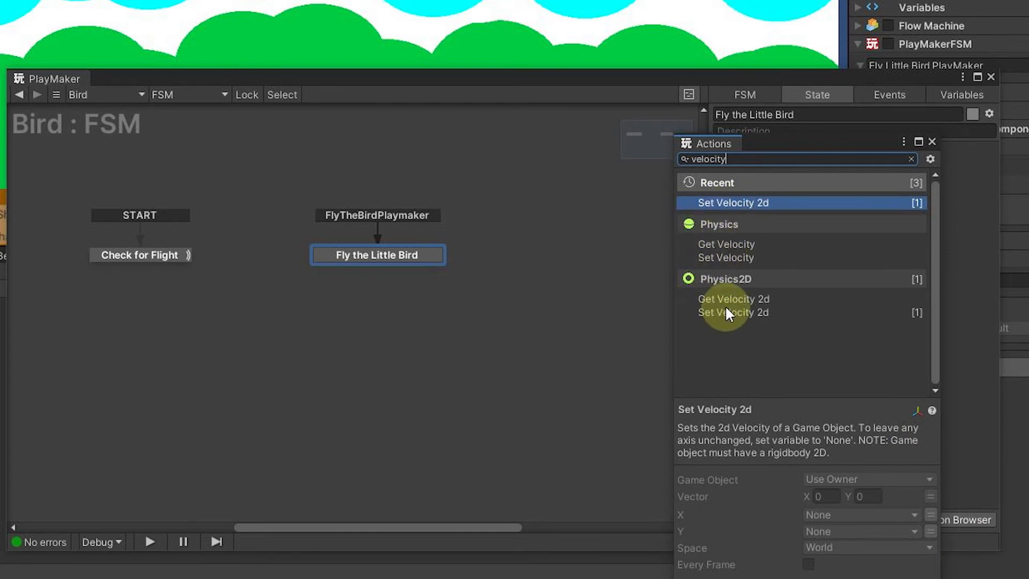
click(733, 312)
text(1)
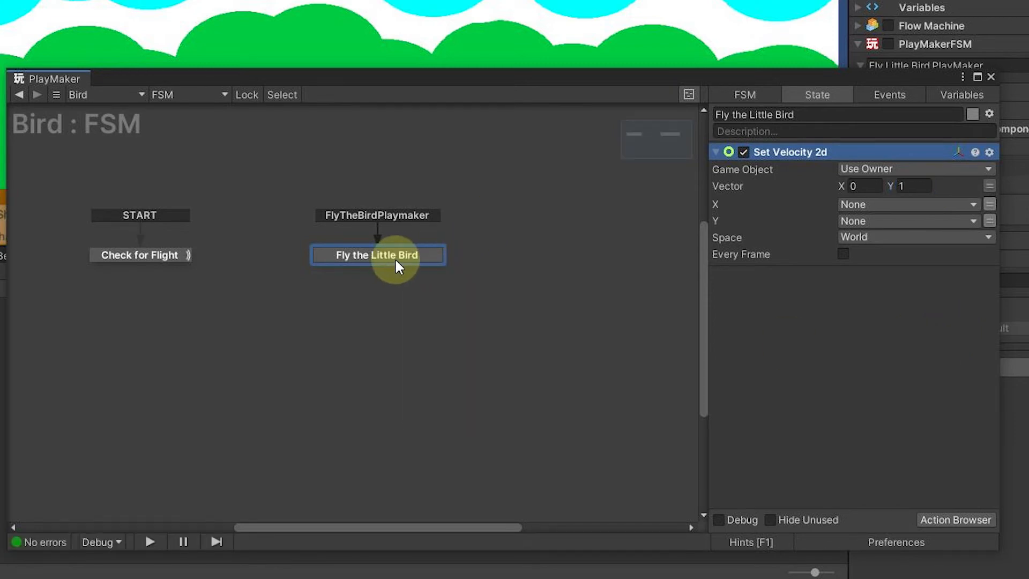
Add a FINISHED transition to the Fly the Little Bird state.
right_click(377, 255)
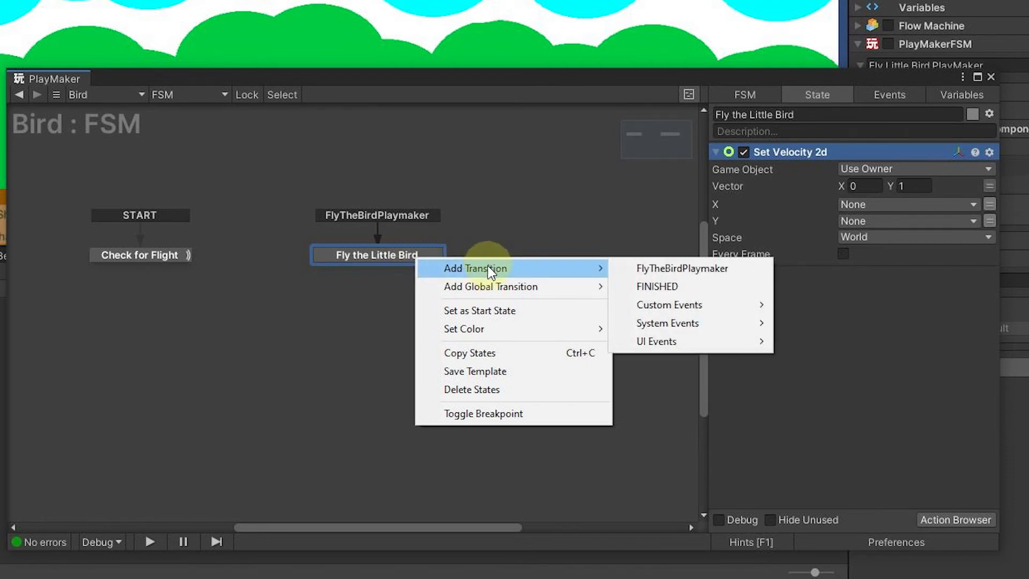
click(656, 286)
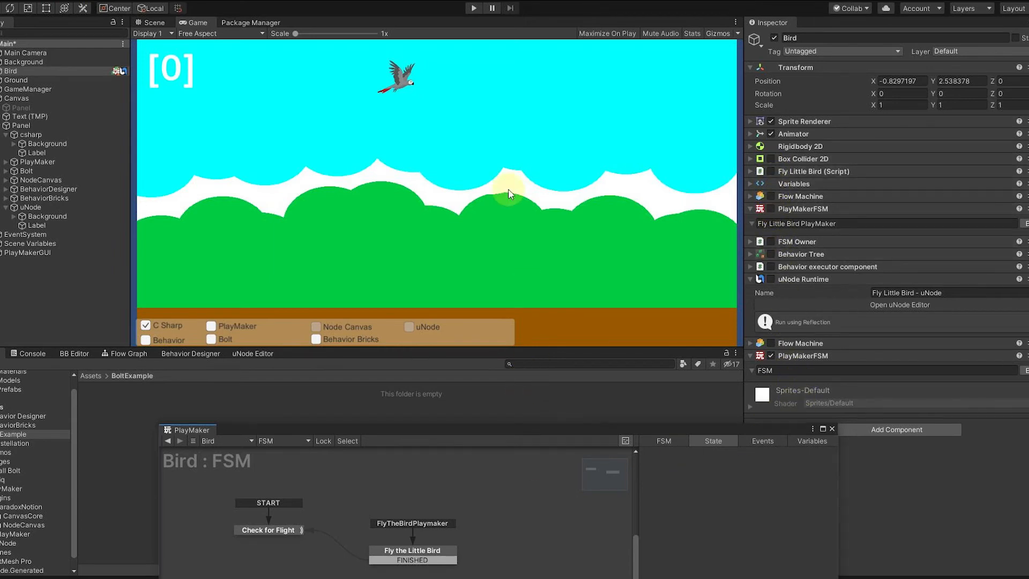
mouse_move(469, 250)
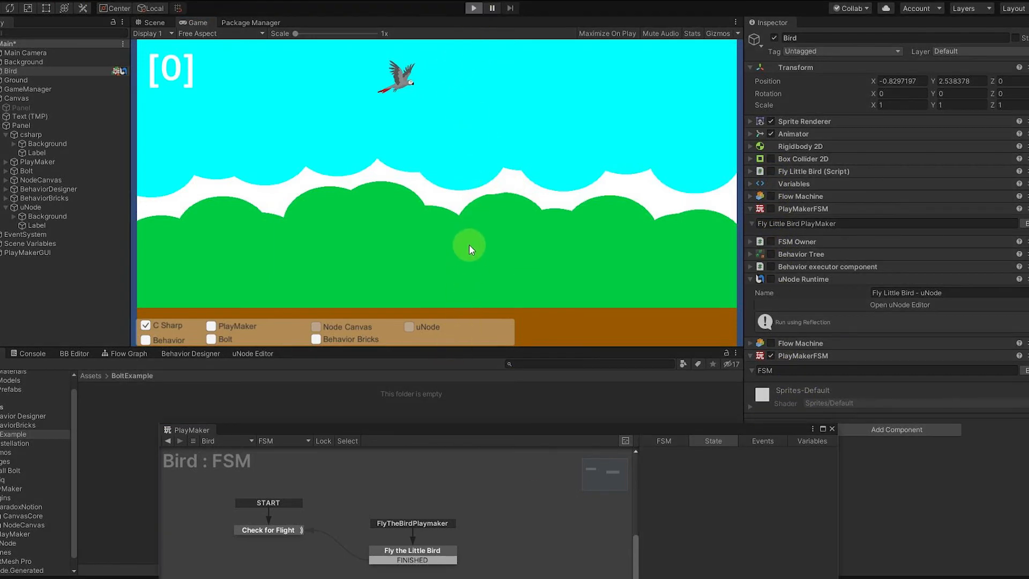
mouse_move(449, 296)
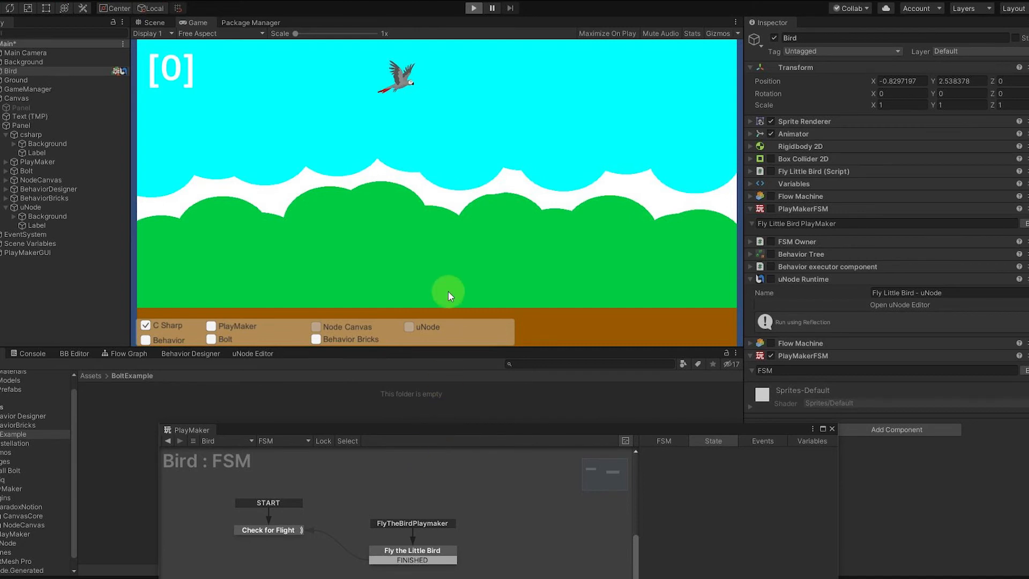
mouse_move(457, 183)
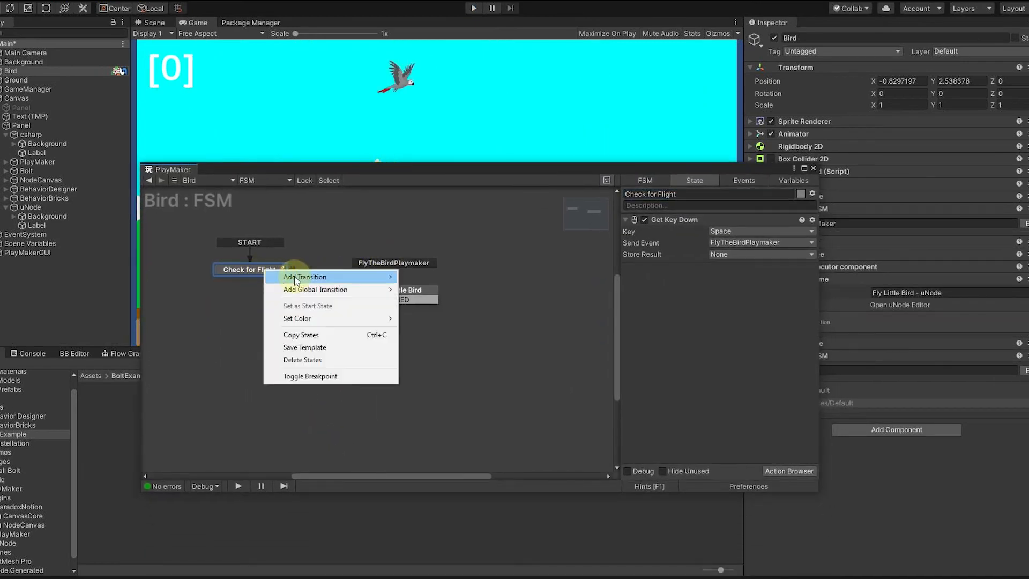
Link Check for Flight's FlyTheBirdPlaymaker transition to Fly the Little Bird and review both states' actions.
click(305, 277)
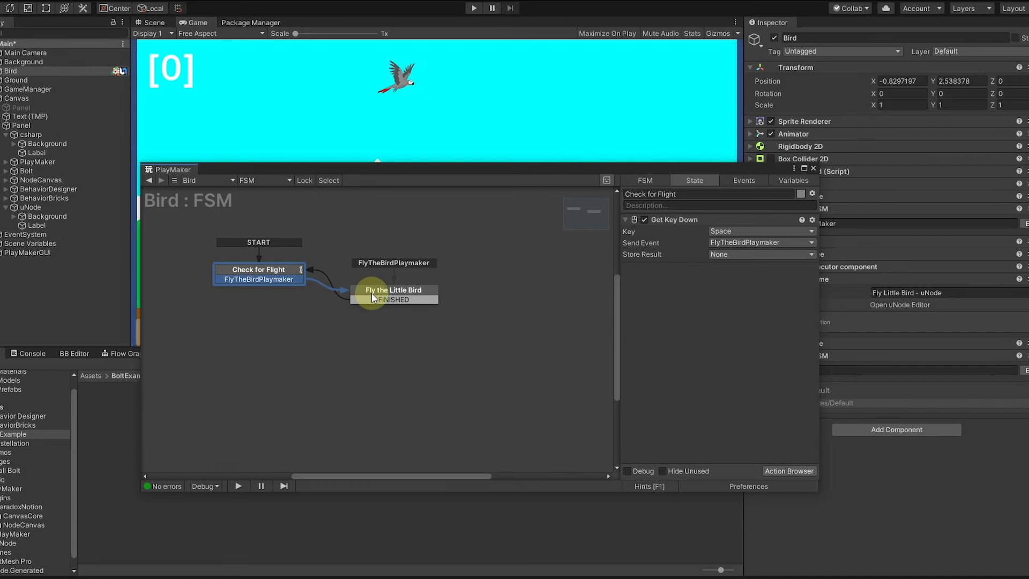
right_click(387, 299)
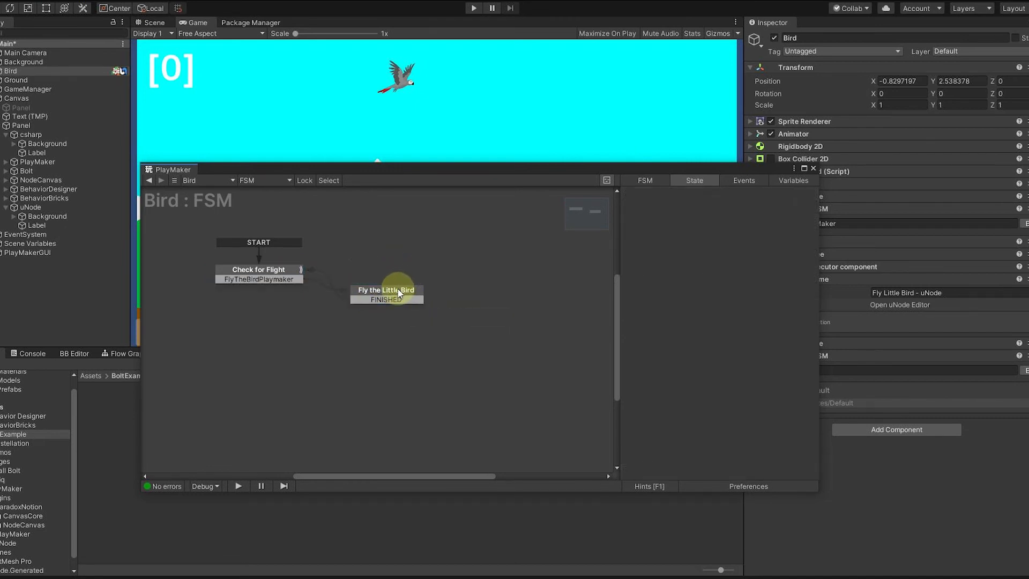
click(386, 290)
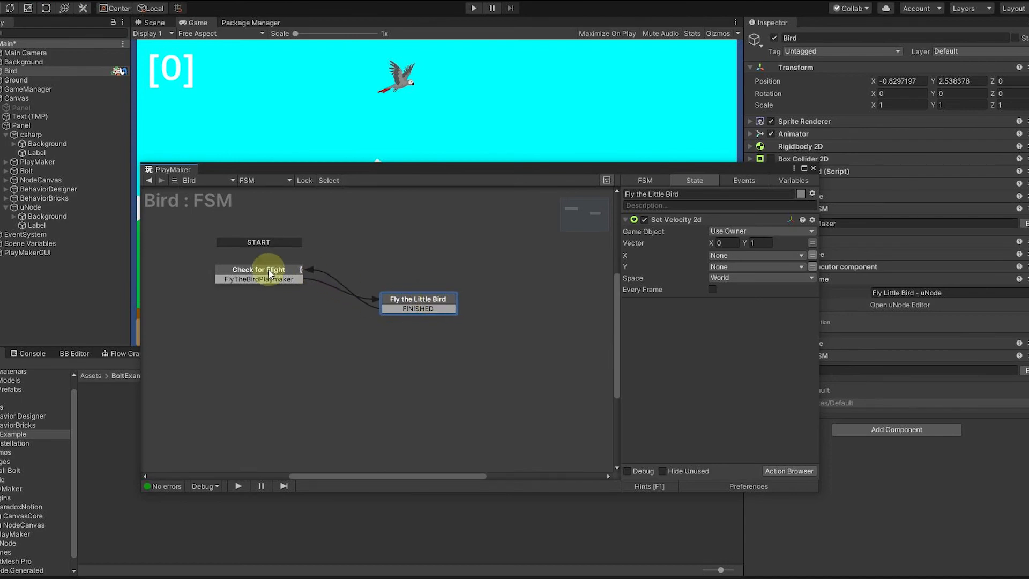
click(258, 269)
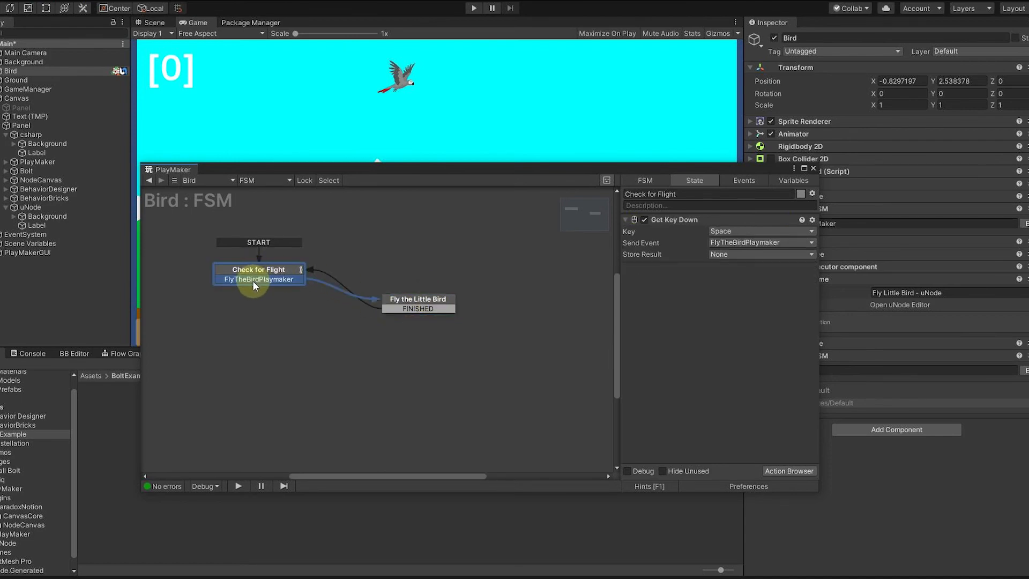
mouse_move(408, 304)
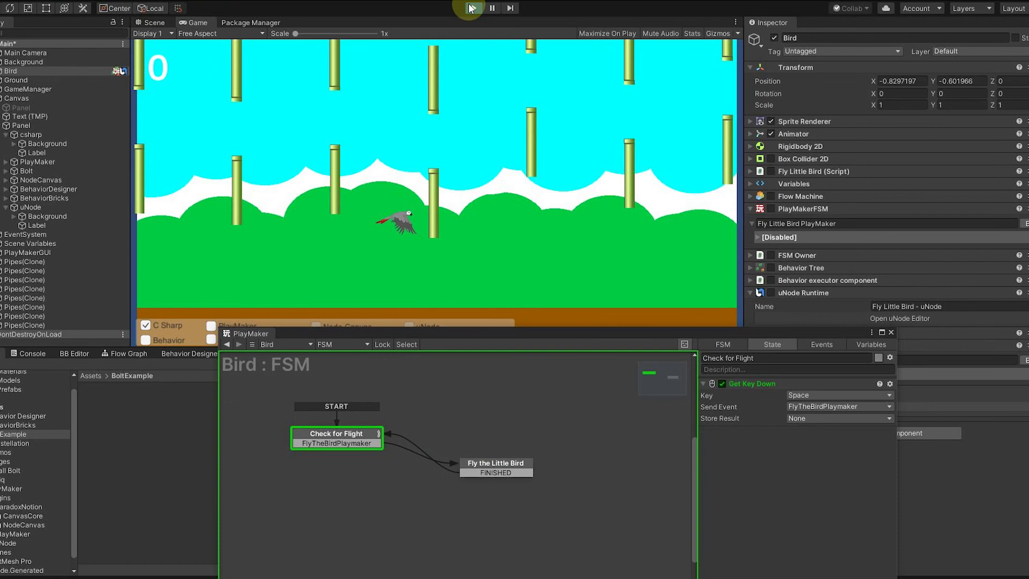
Play the game and fly the bird between the pipes with Space.
click(467, 7)
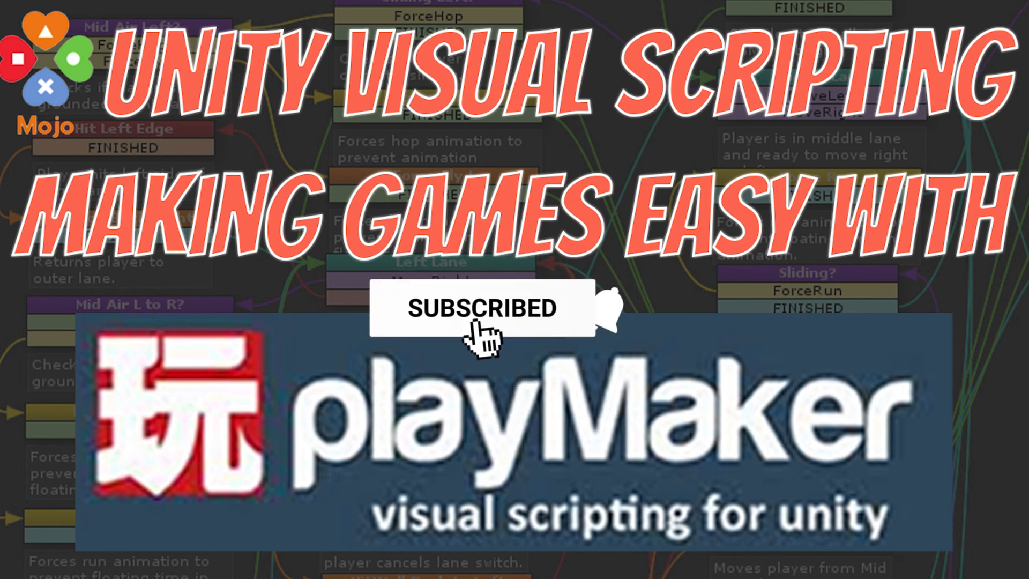
click(643, 321)
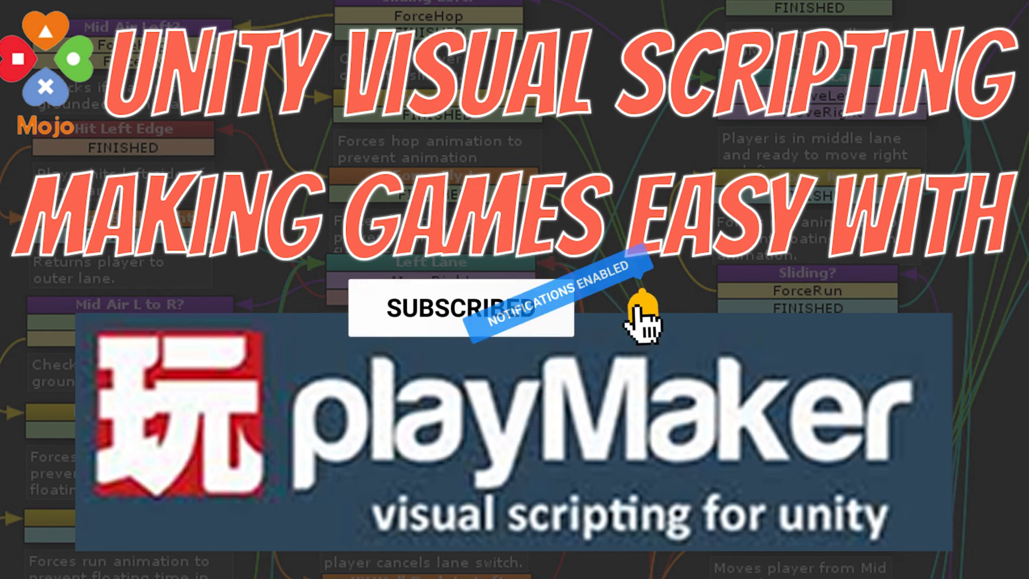